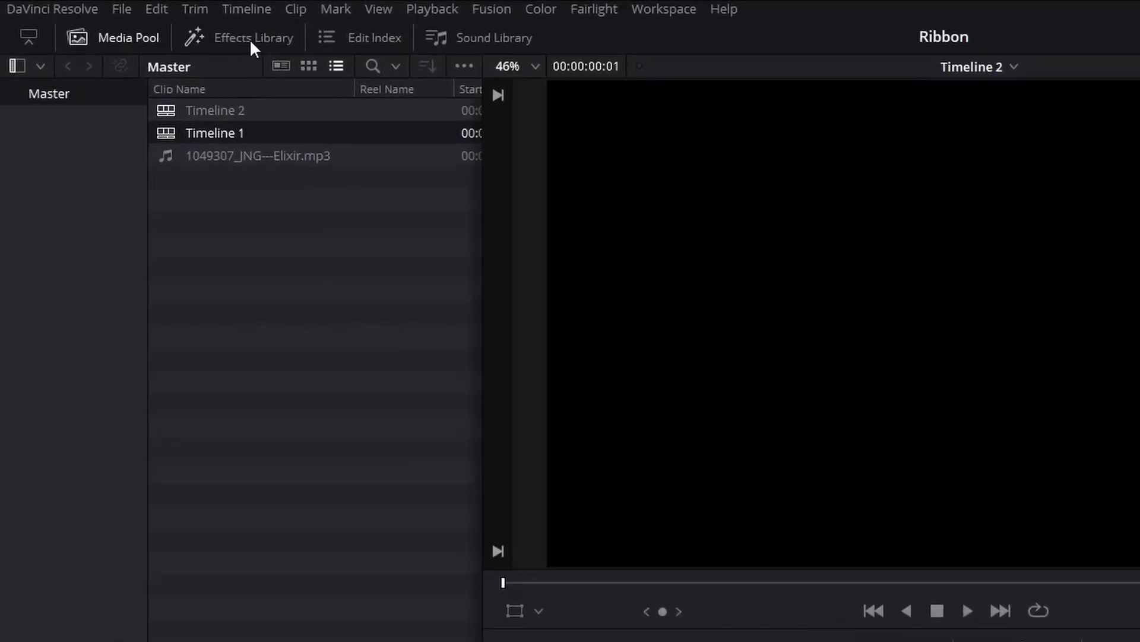
- Show the Effects Library's video effects to place a Fusion Composition on Timeline 2's V1 track
click(254, 37)
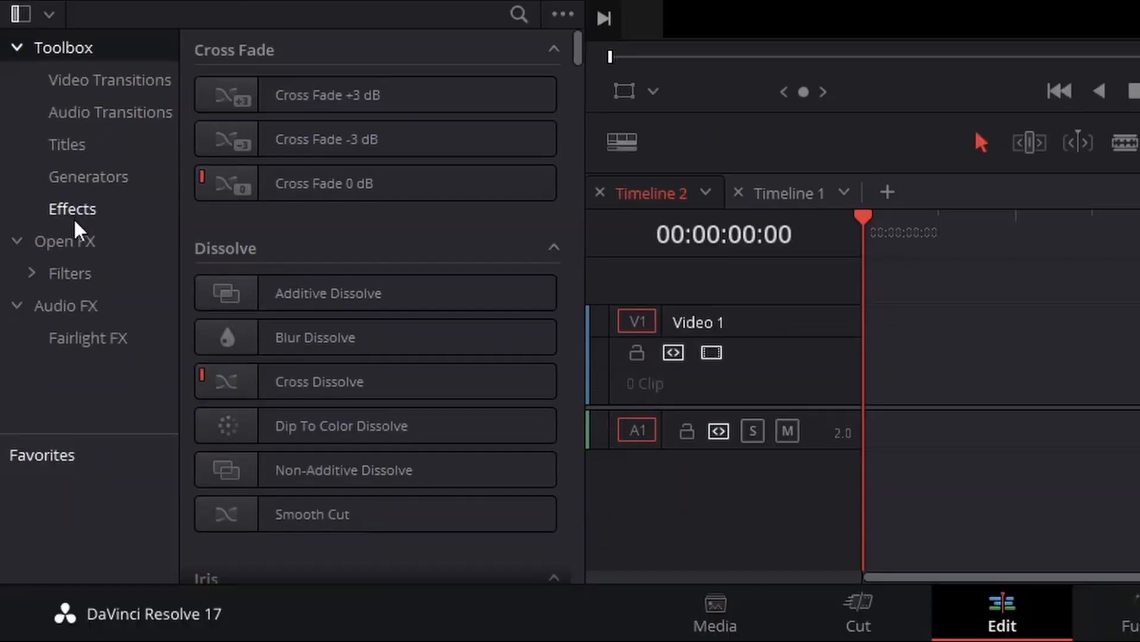
click(71, 208)
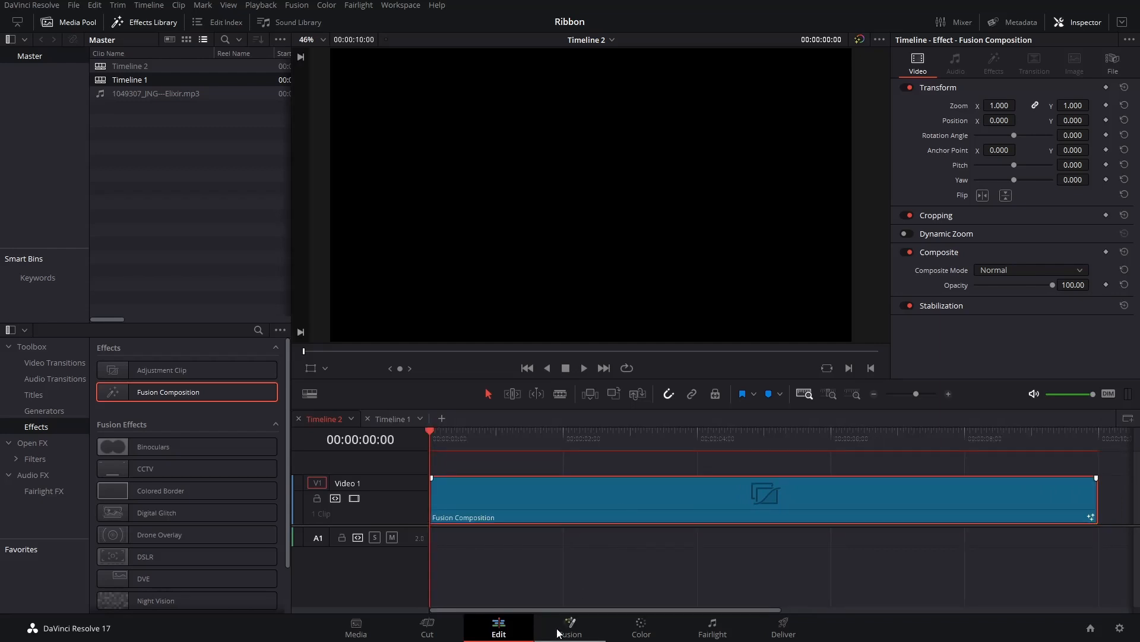
- Switch to the Fusion page and add a Ribbon 3D node feeding Merge3D1 via the tool search
click(569, 627)
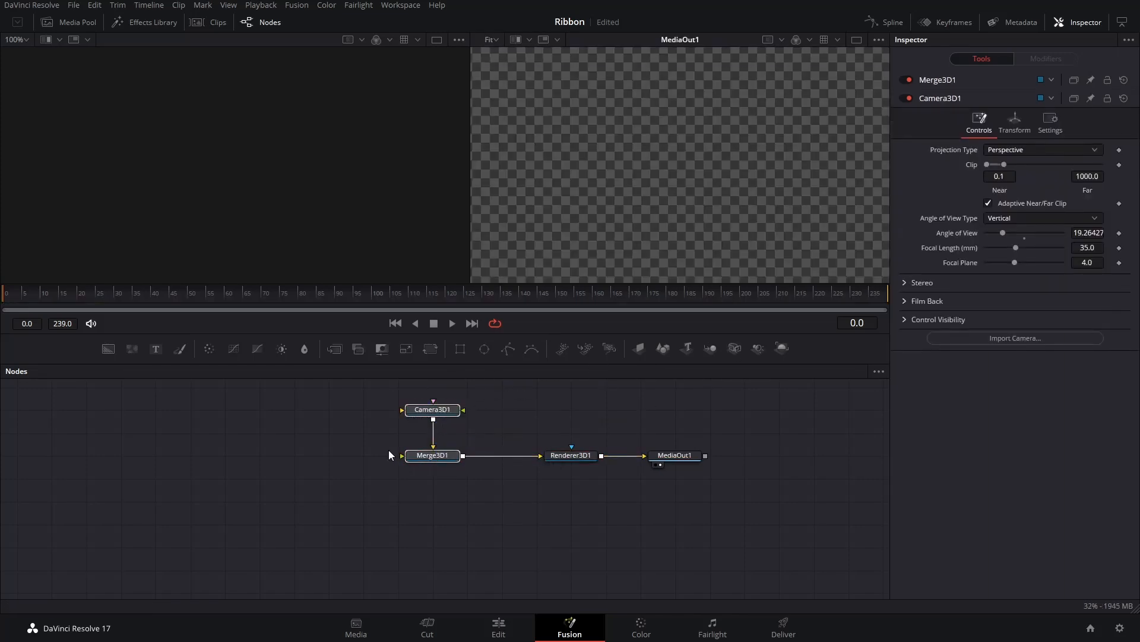
text(bender)
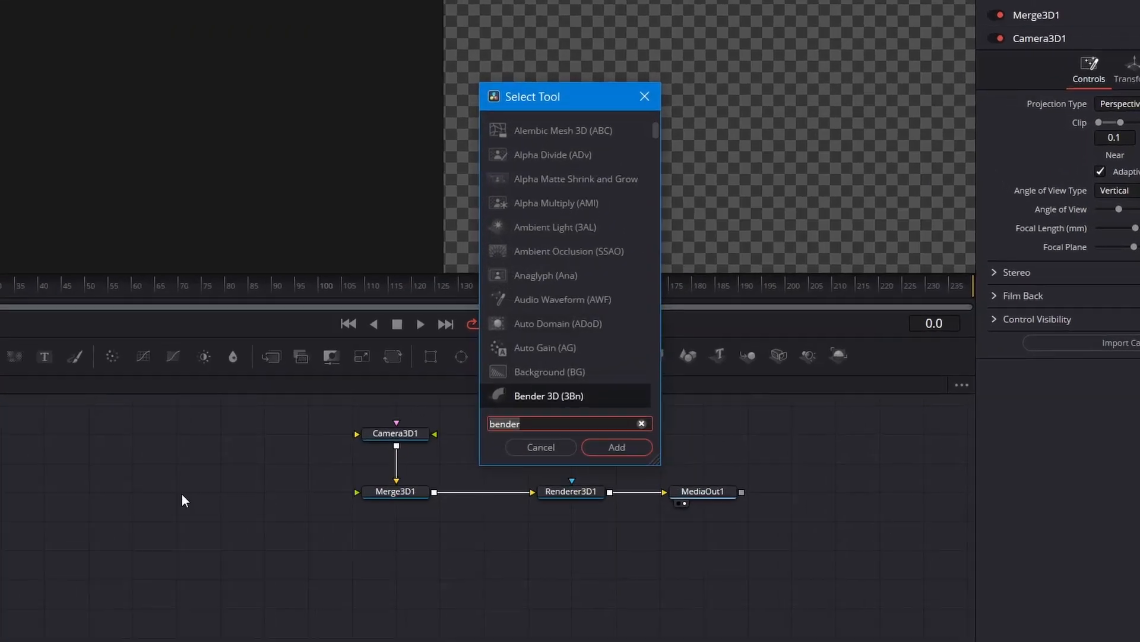
text(ribbon)
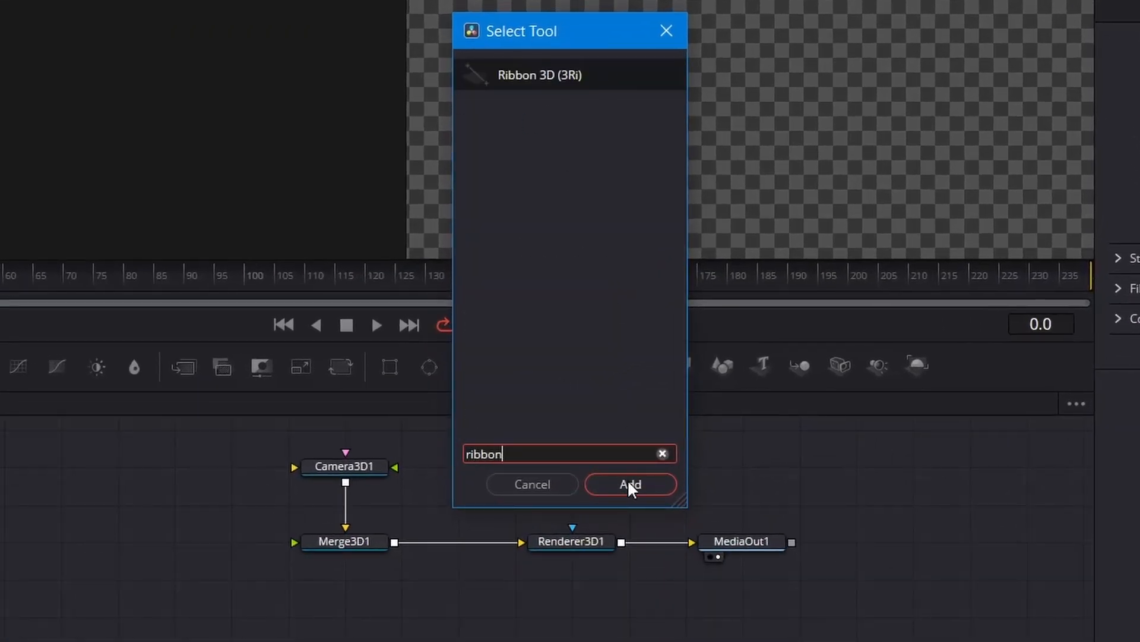
click(630, 484)
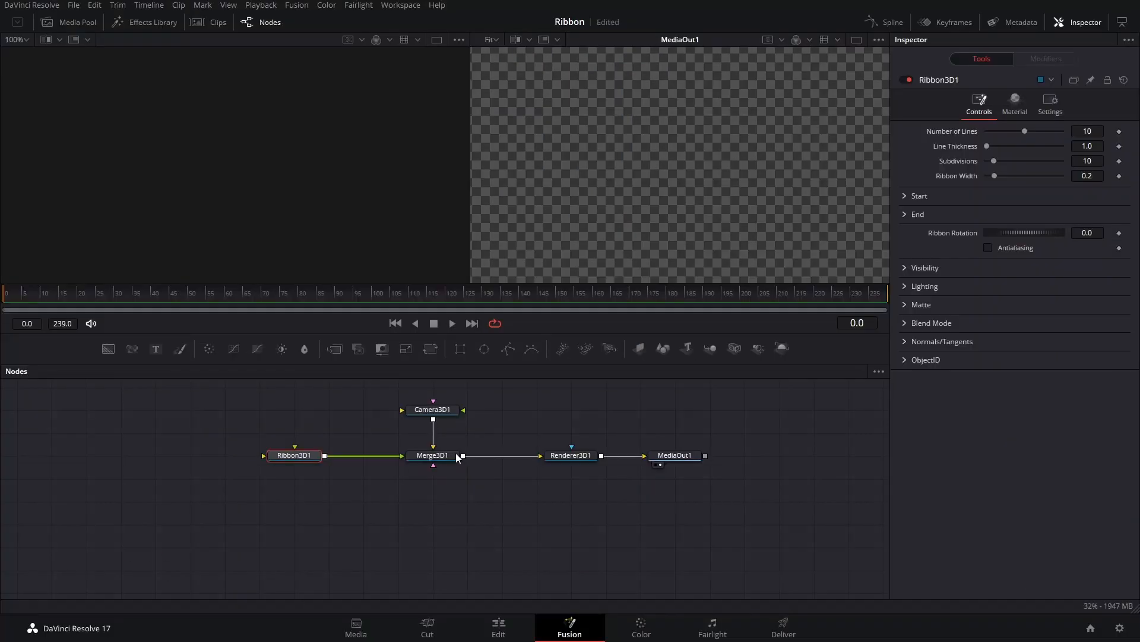
- View Merge3D1 in the left viewer and set Renderer3D1 to the OpenGL Renderer
click(432, 454)
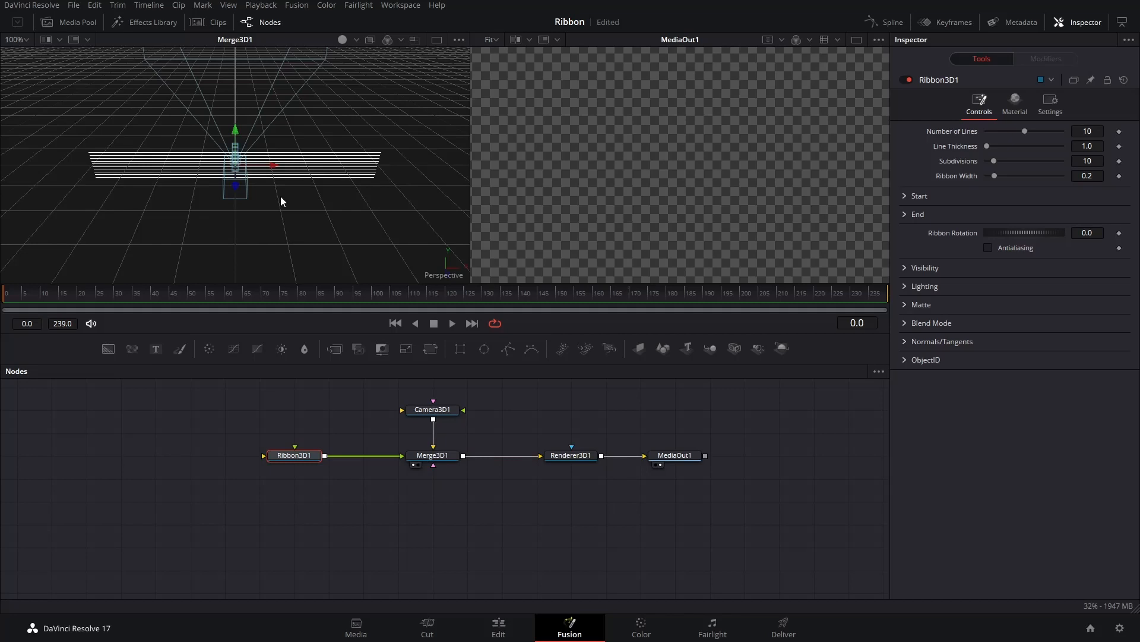
mouse_move(275, 211)
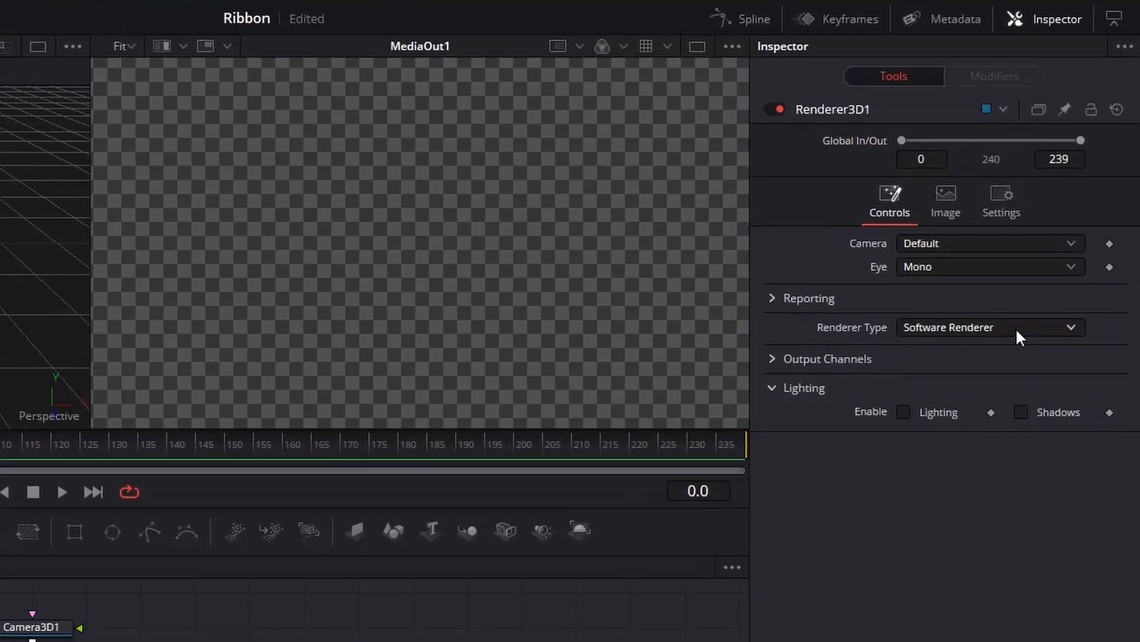
click(989, 327)
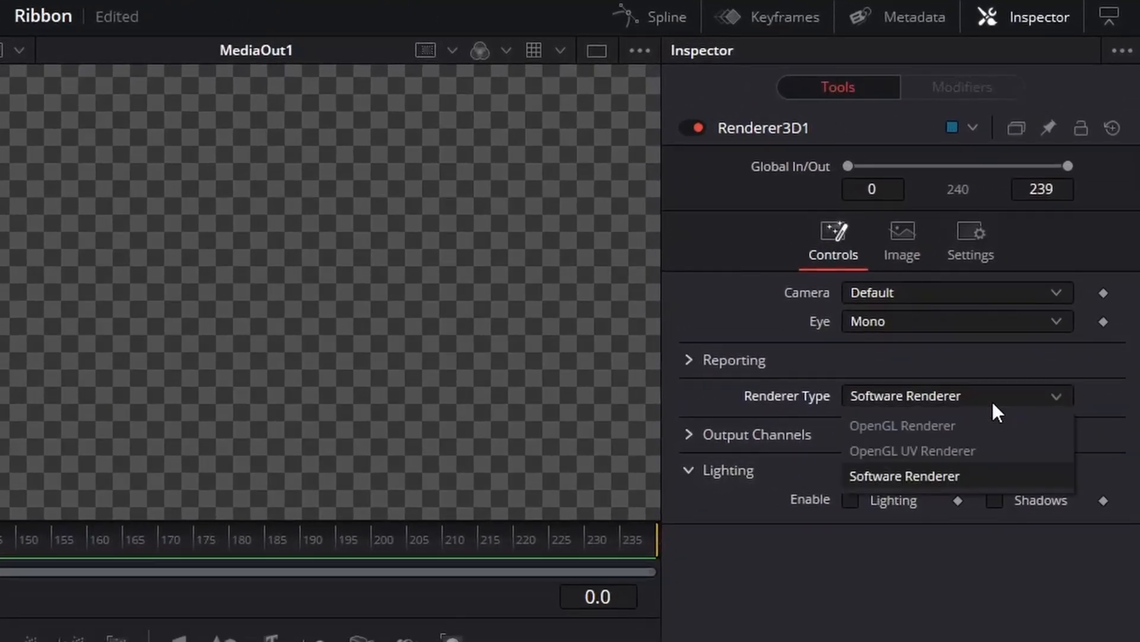
click(902, 426)
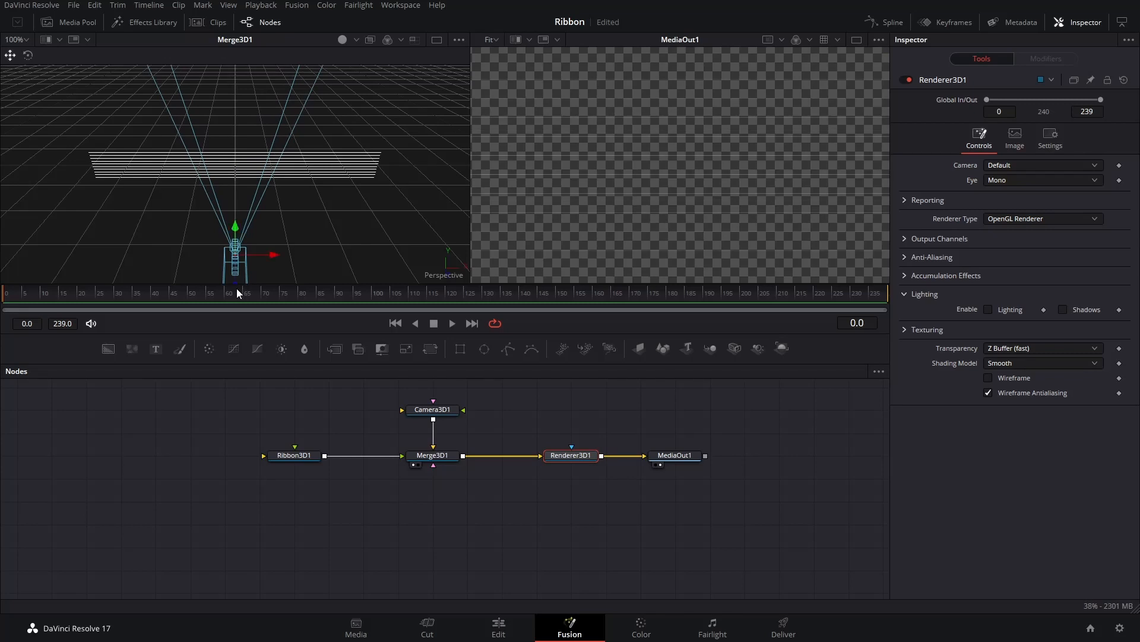
mouse_move(568, 217)
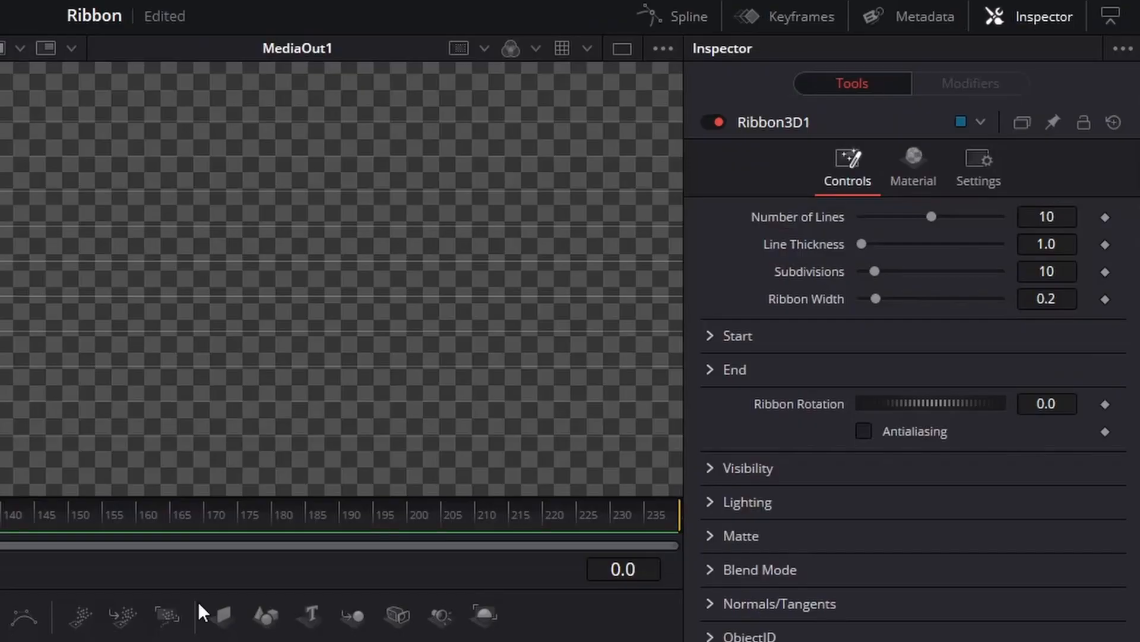
- Insert a Bender 3D after Ribbon3D1, twisting around the X axis with Amount 1.0
drag(863, 244, 928, 243)
text(bender)
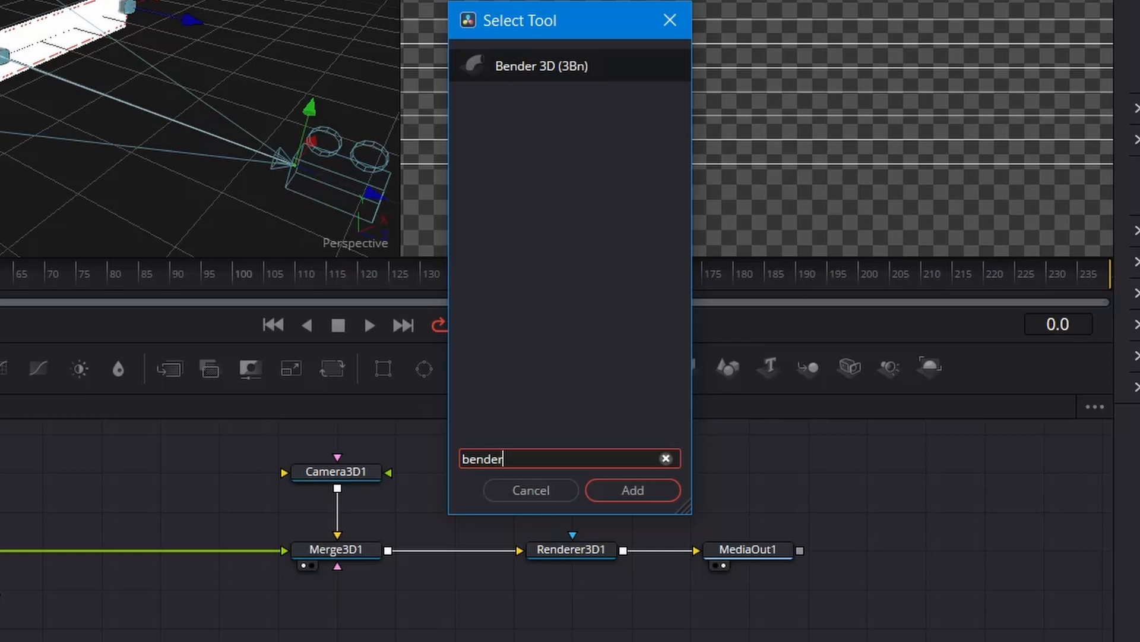
click(632, 489)
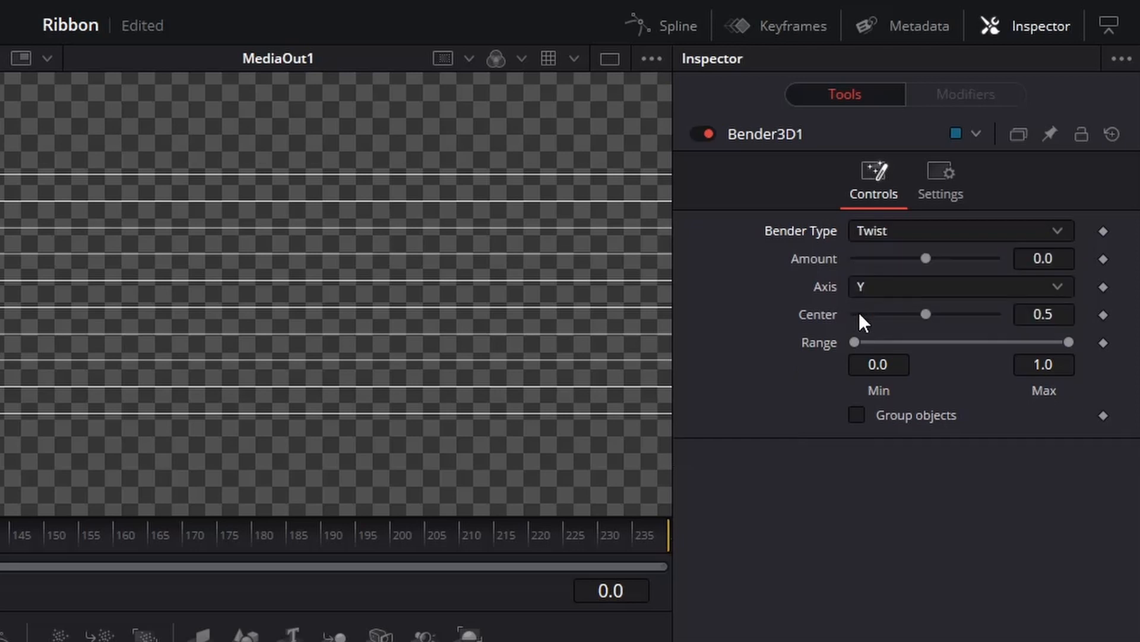
click(957, 285)
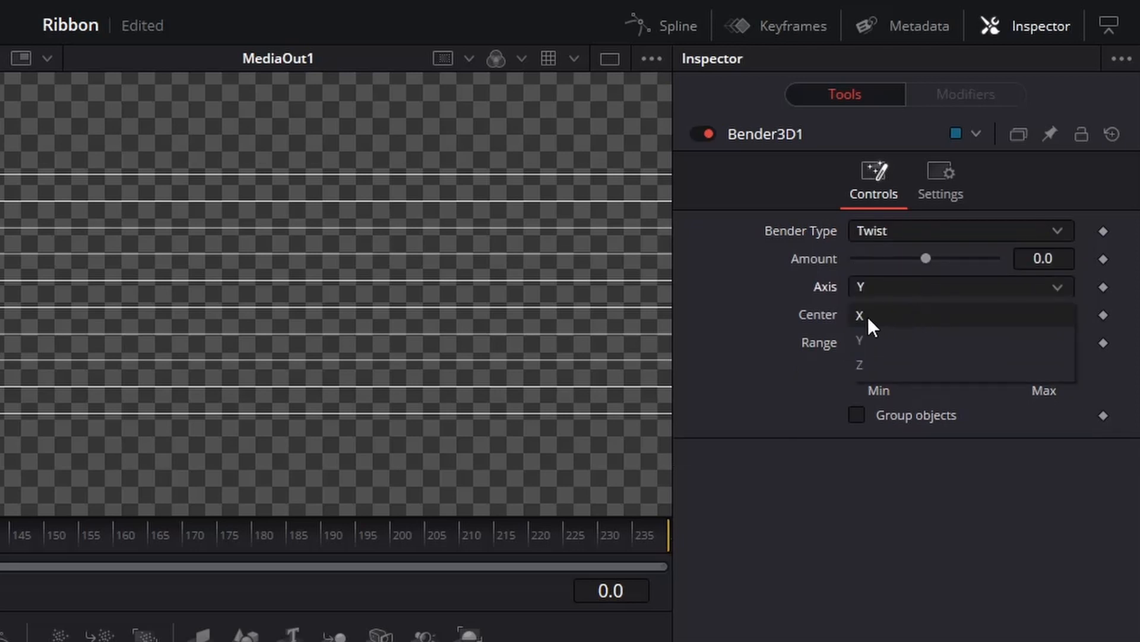
click(859, 315)
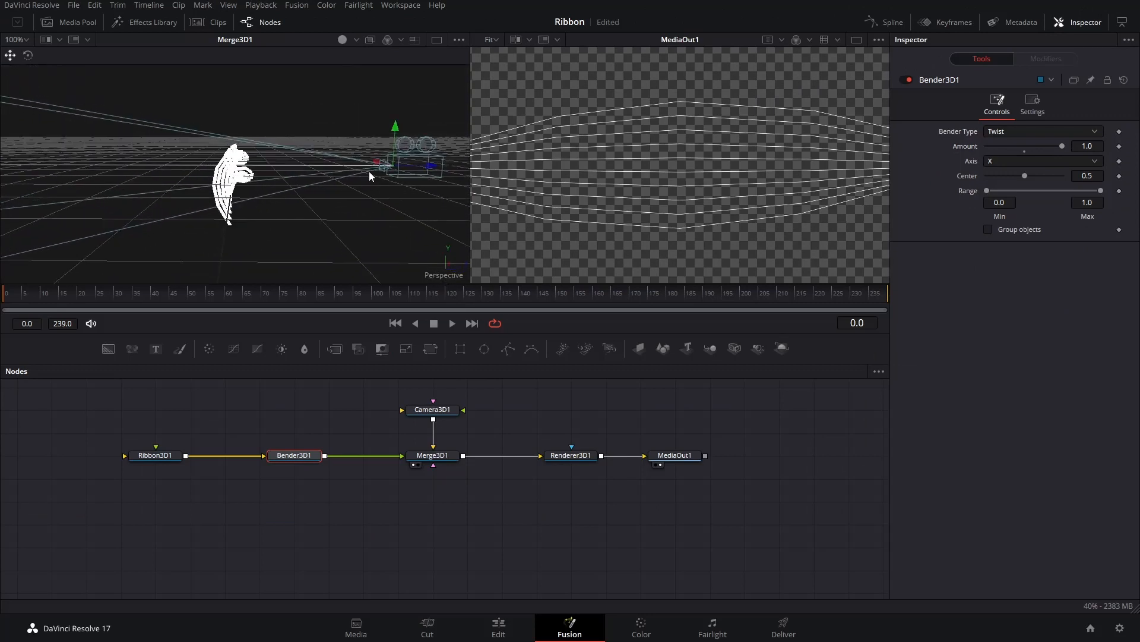
- Thicken Ribbon3D1's lines and set Subdivisions to 80 for smoothness
click(154, 454)
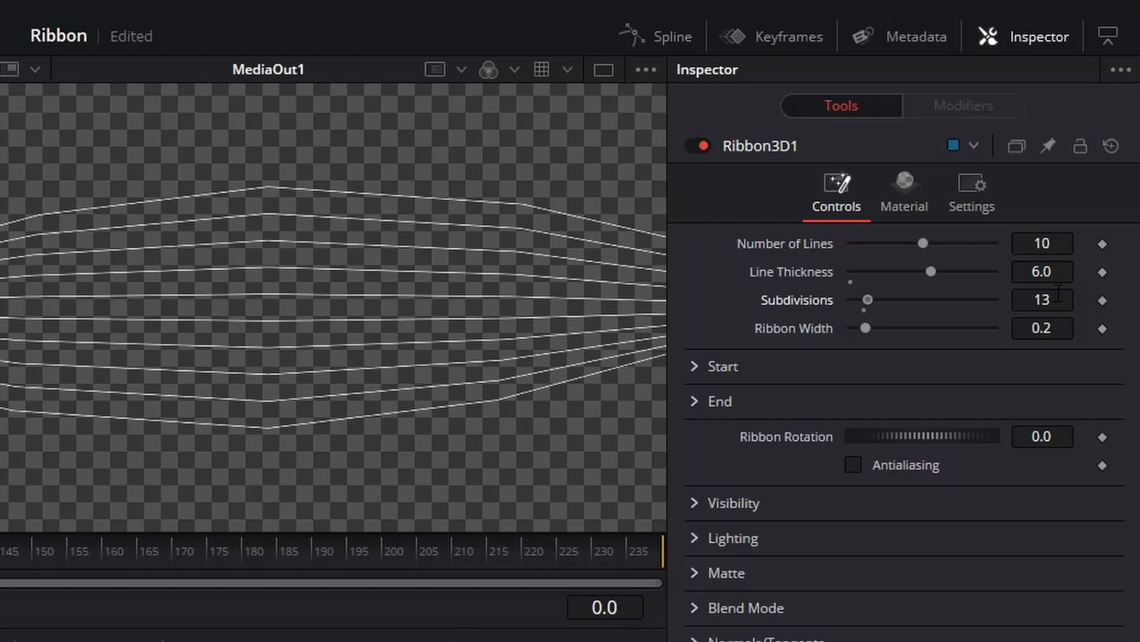
text(80)
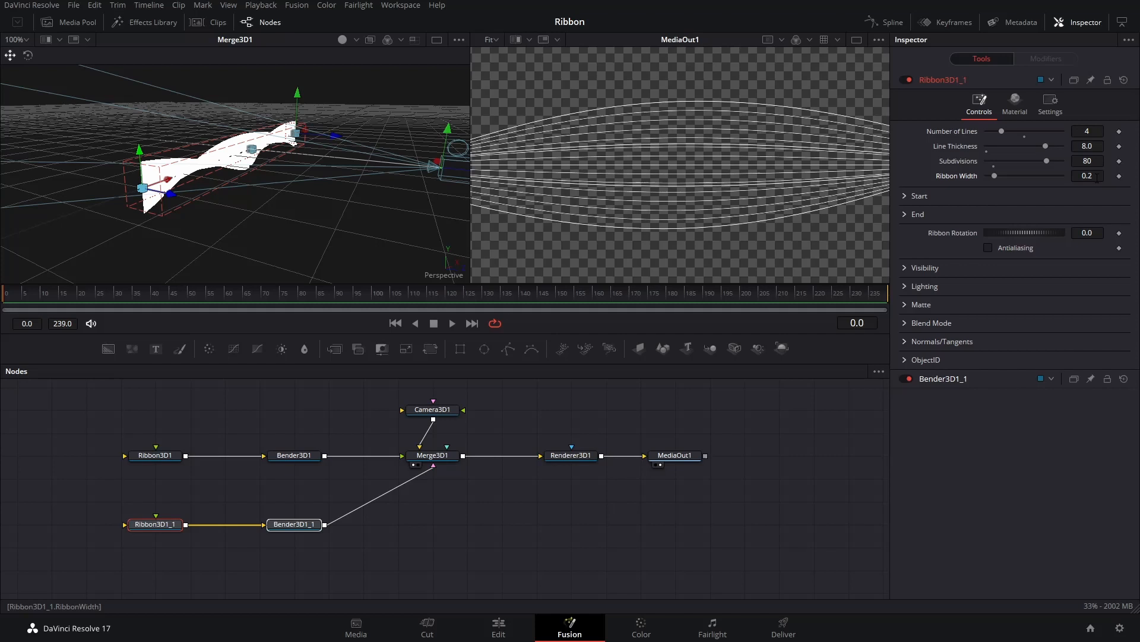
- Give the pasted second ribbon 4 lines with Line Thickness 8, feeding Merge3D1
drag(994, 175, 998, 176)
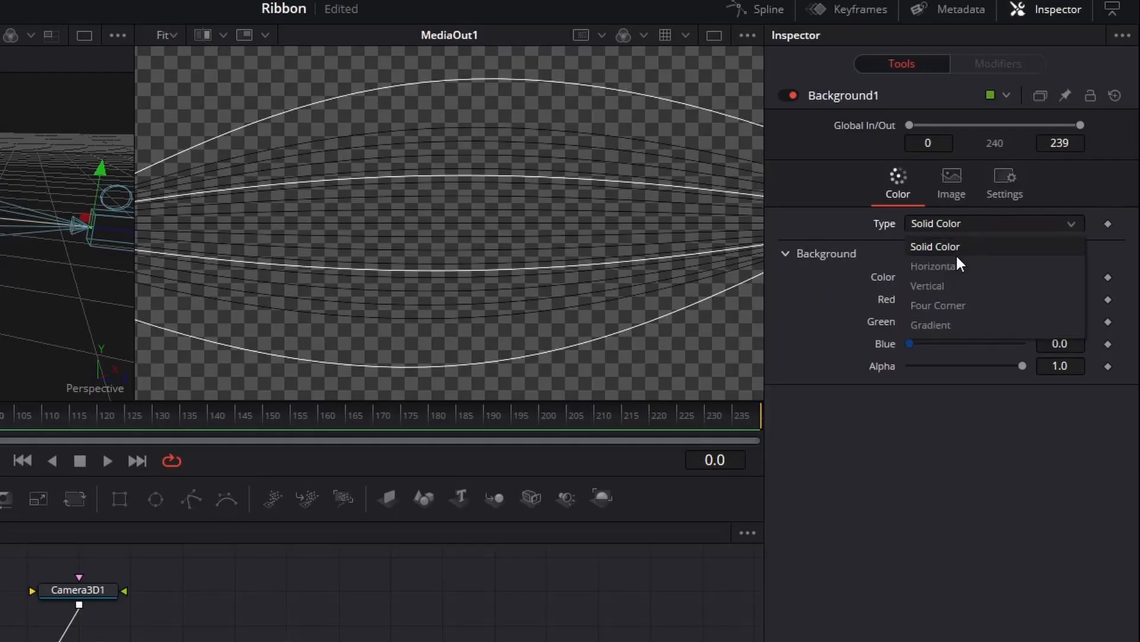
- Set Background1 to a Gradient and pick cyan for its gradient stop to colour the ribbons
click(930, 325)
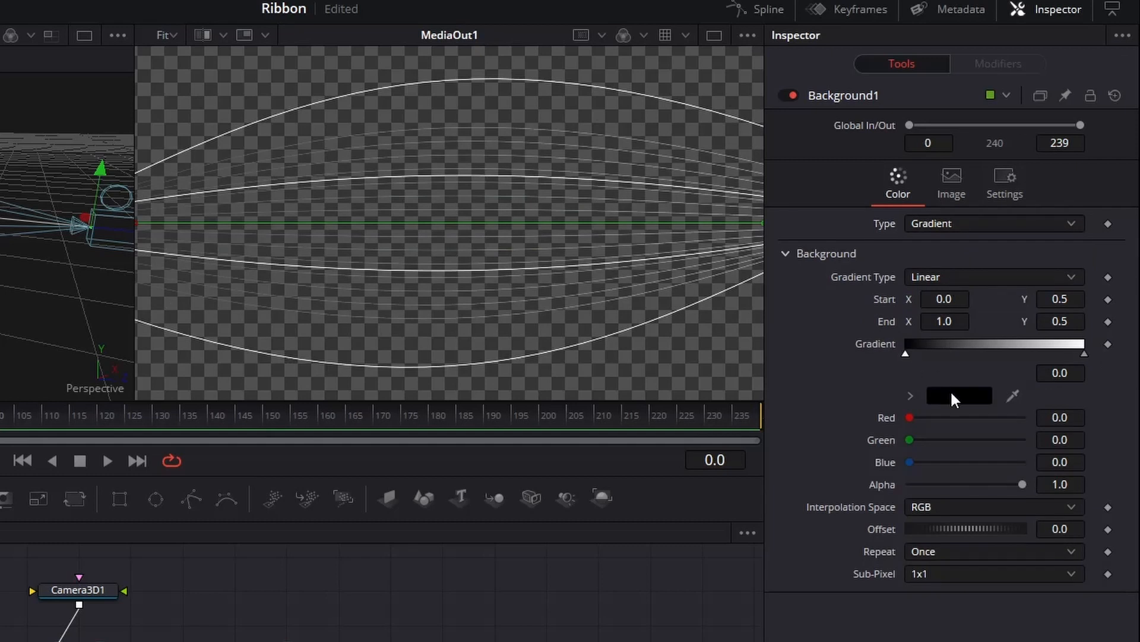
click(958, 395)
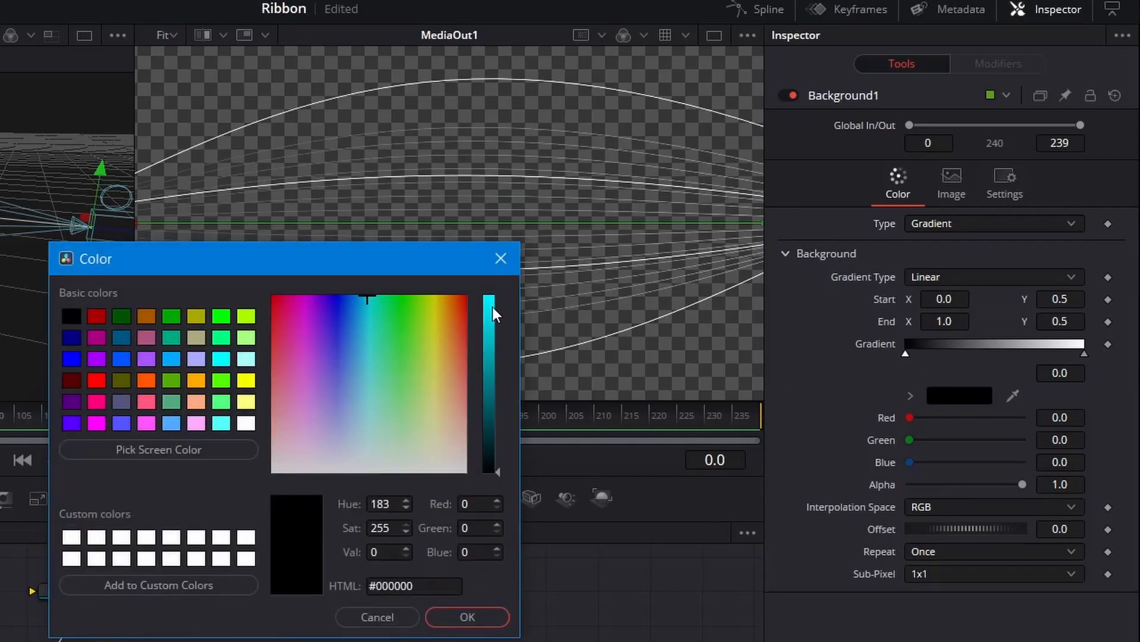
click(466, 616)
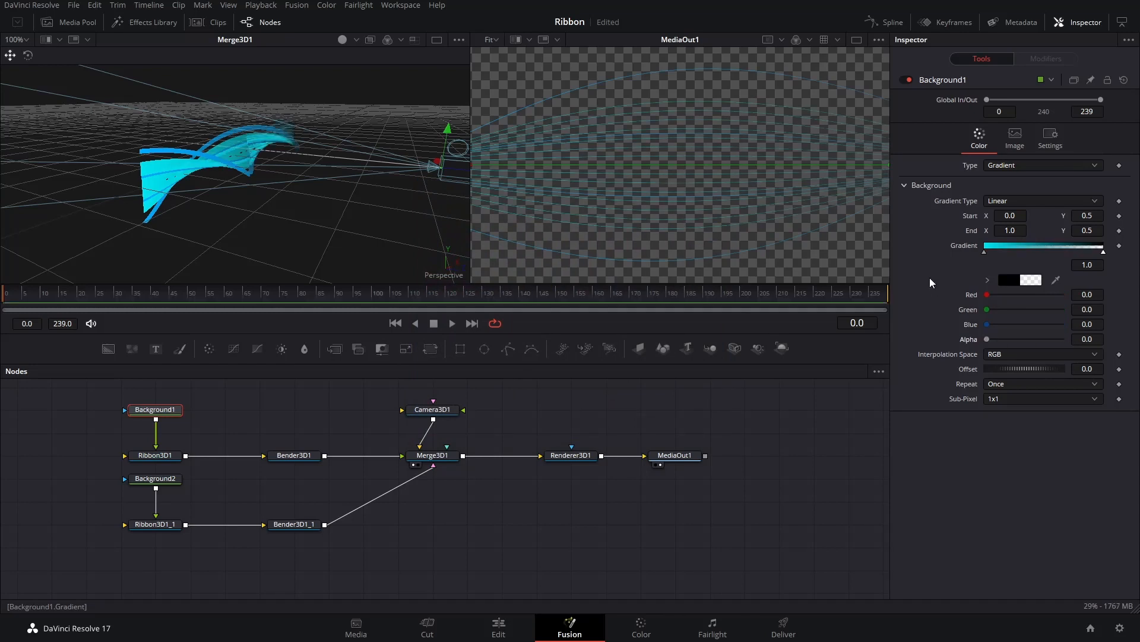
mouse_move(676, 455)
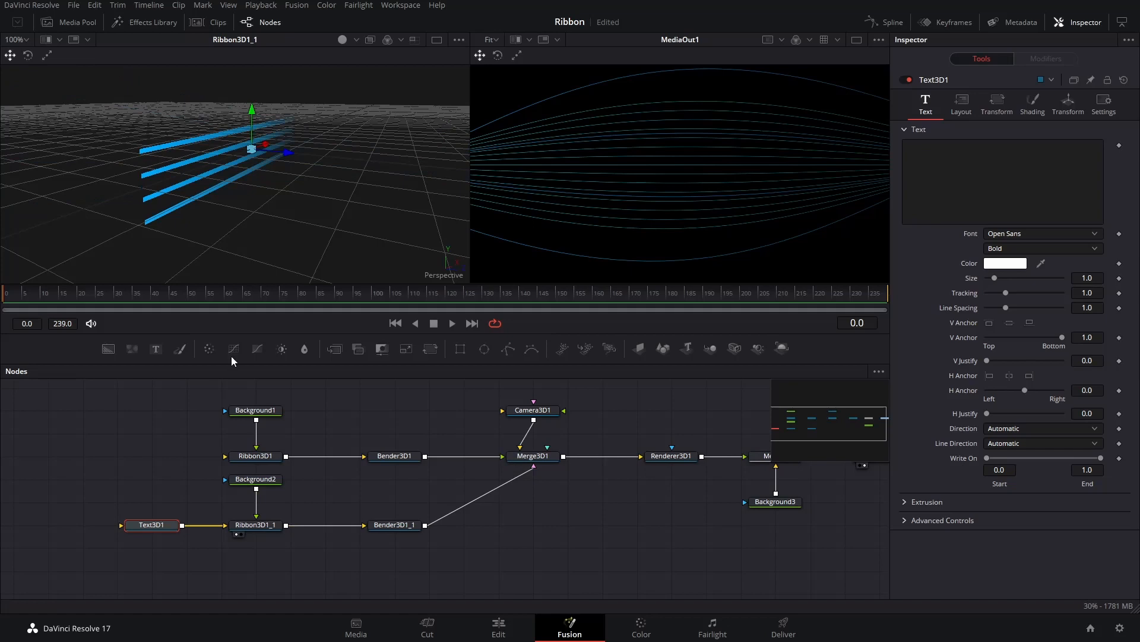
- Make Text3D1 read 'Ribbon', adjust its layout and rotation, and colour it magenta
click(1004, 181)
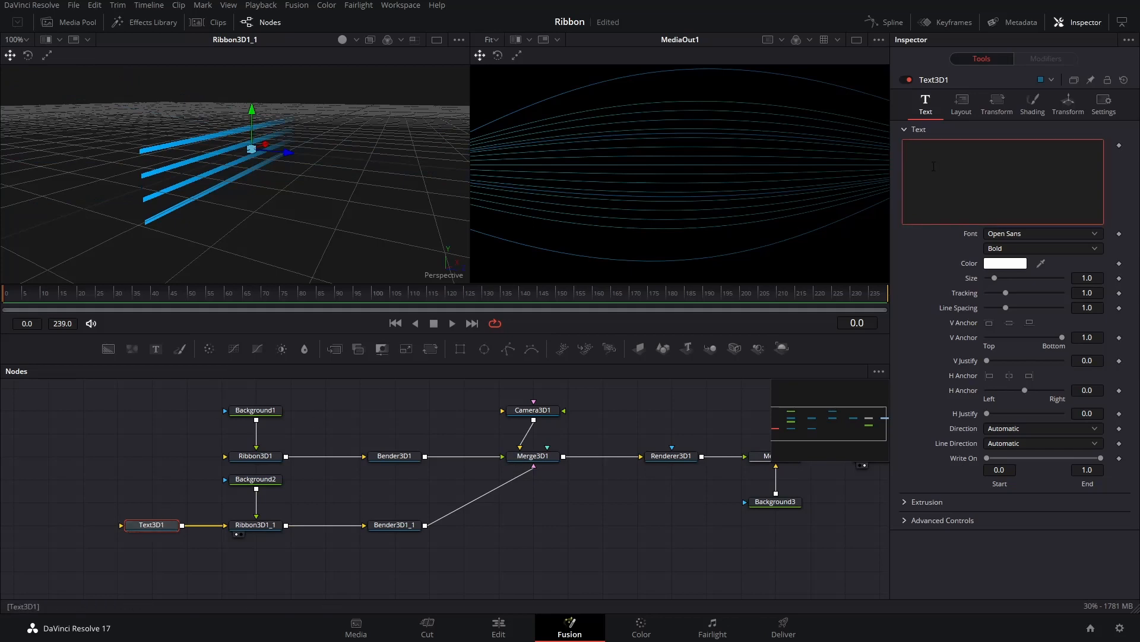
text(Ribbon)
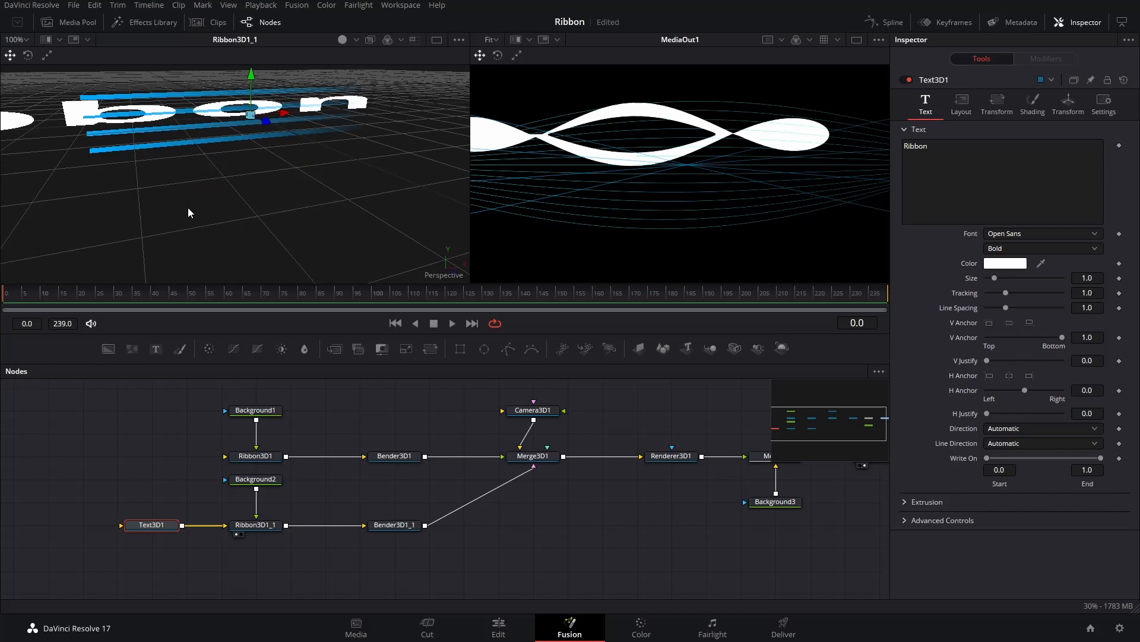
click(960, 100)
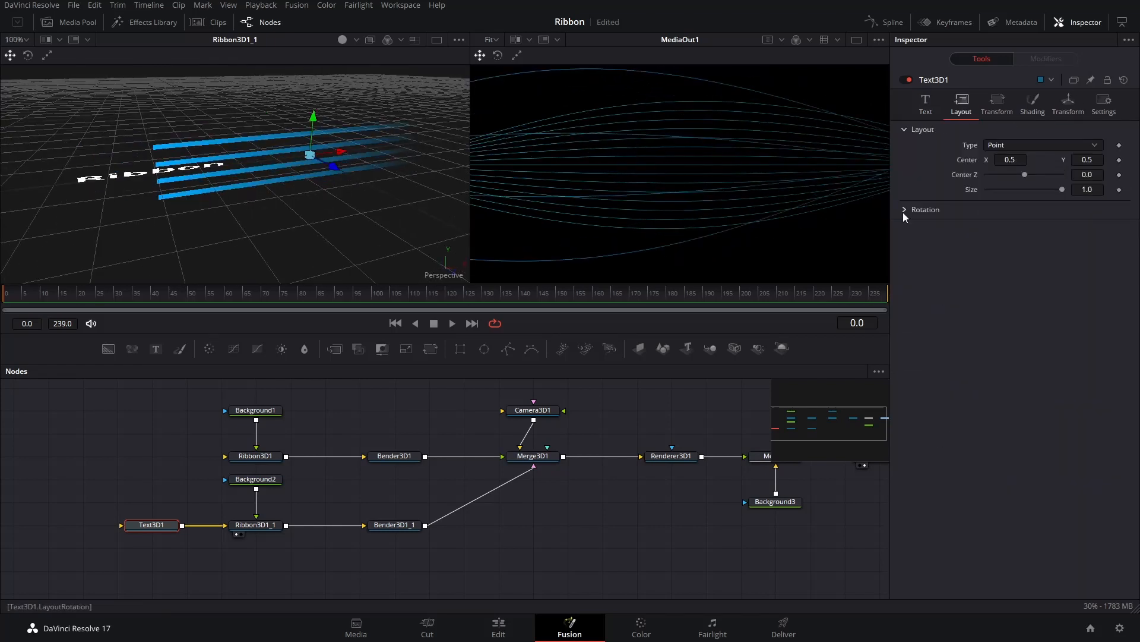
click(925, 101)
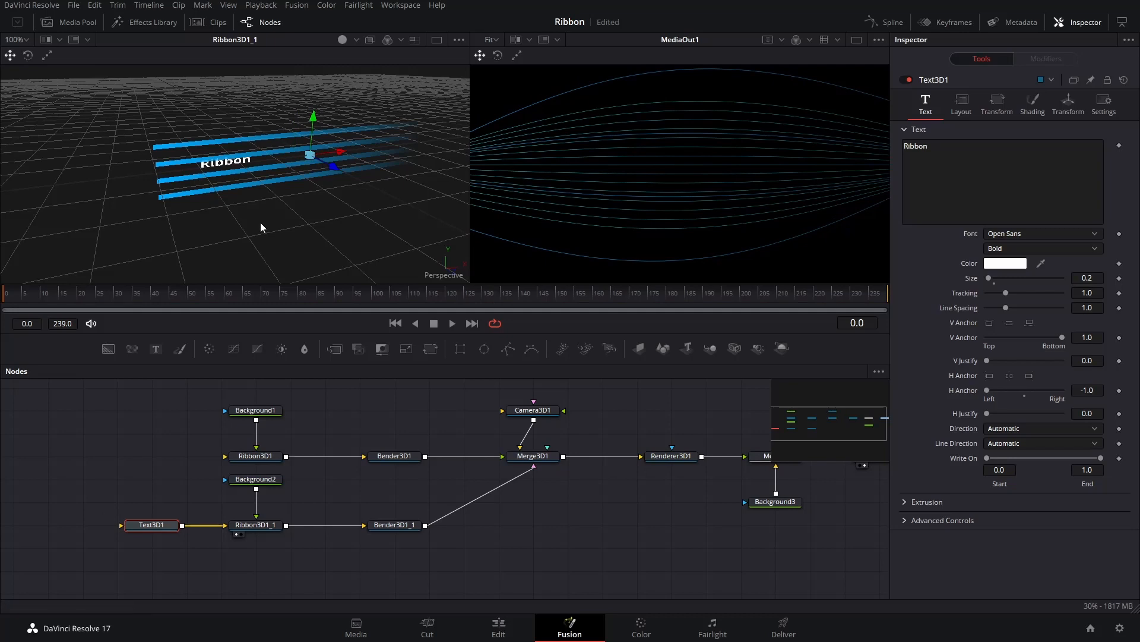
click(1004, 263)
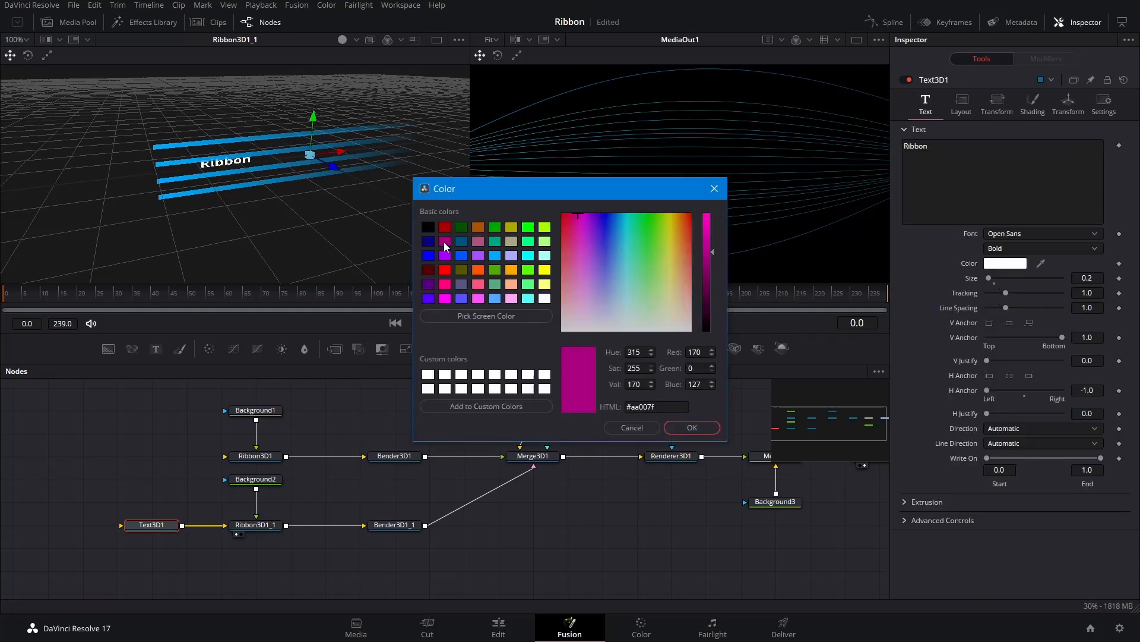
- Select Text3D1 and load Merge3D1 into the left viewer to see text and ribbons twisted together
click(691, 427)
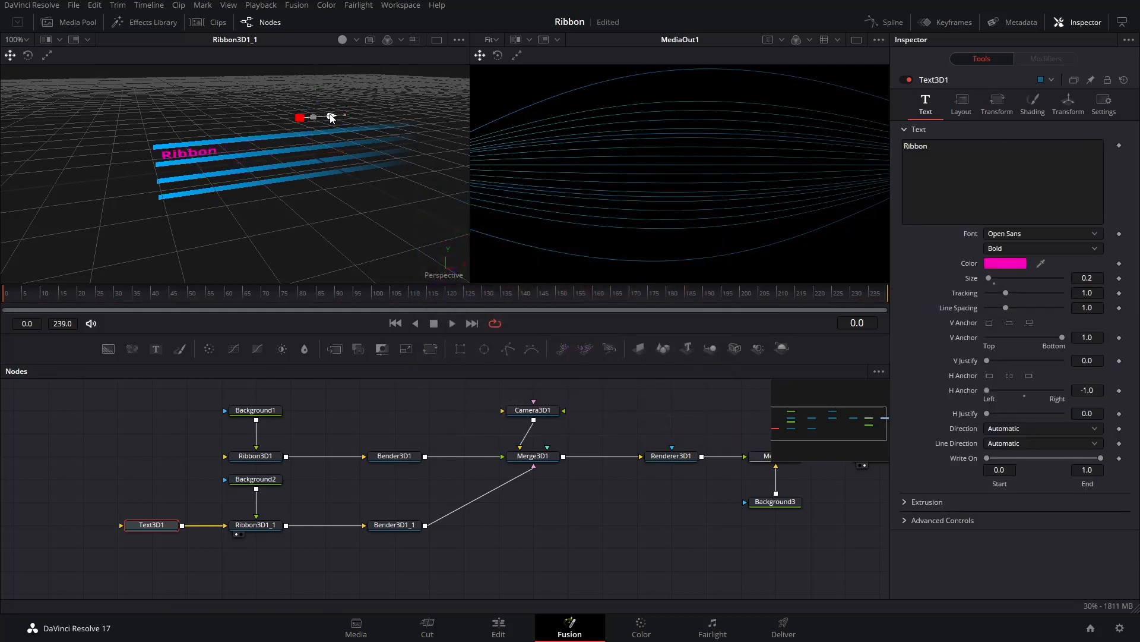
click(532, 455)
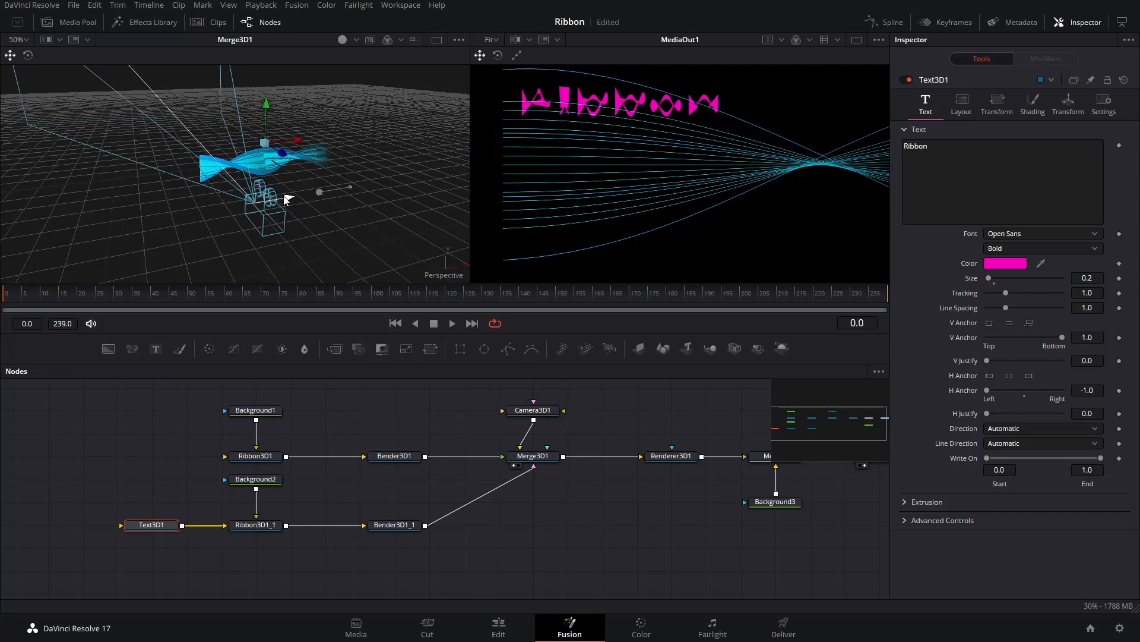
- Enable Group Objects on Bender3D1_1 so 'Ribbon' bends as one whole word
click(394, 525)
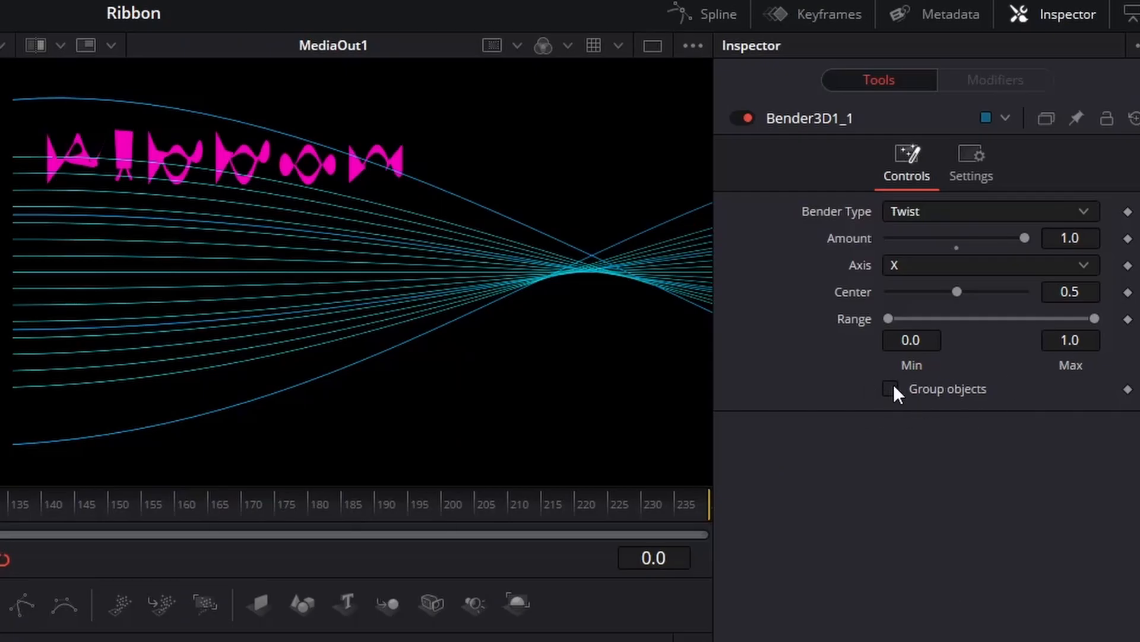
click(891, 388)
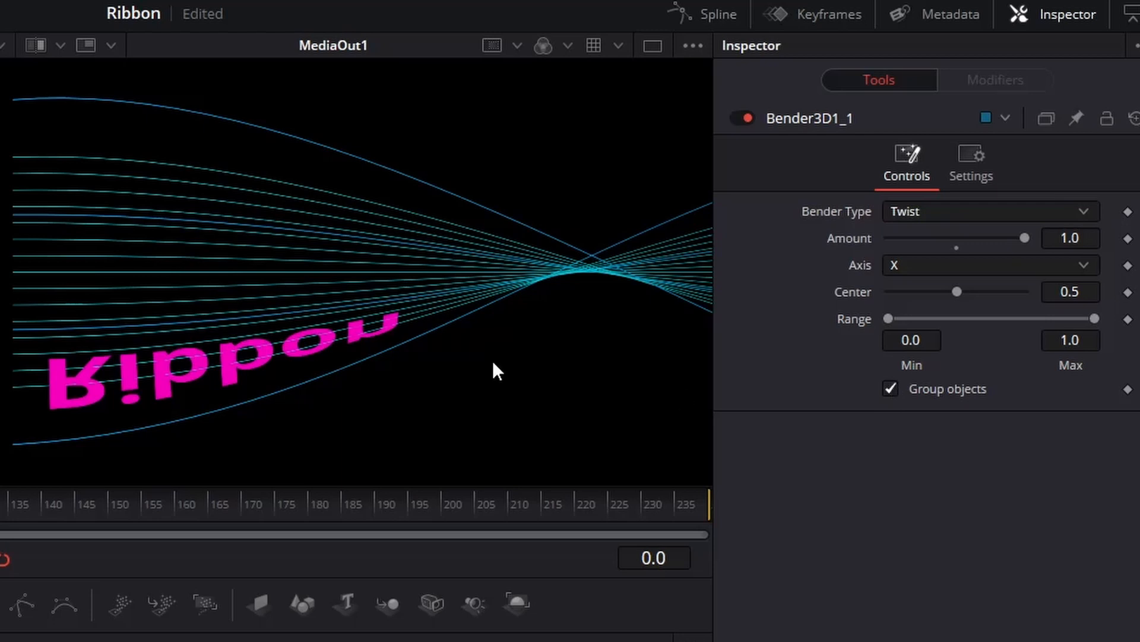
mouse_move(188, 413)
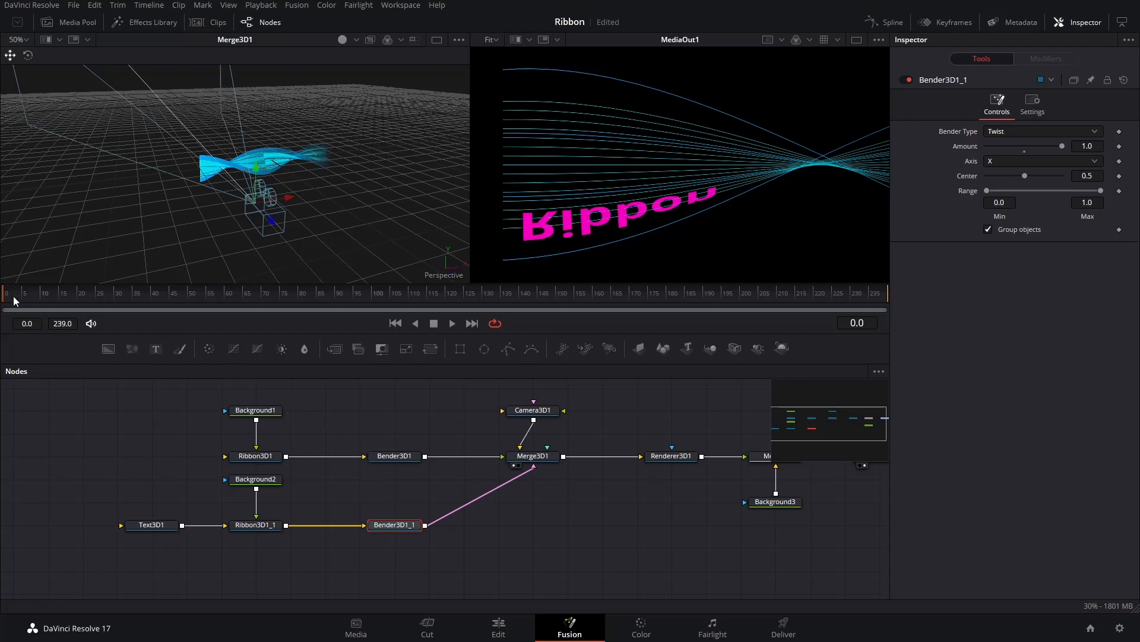
- Add a transparent (Alpha 0) stop near 0.24 in Background1's cyan gradient
click(255, 409)
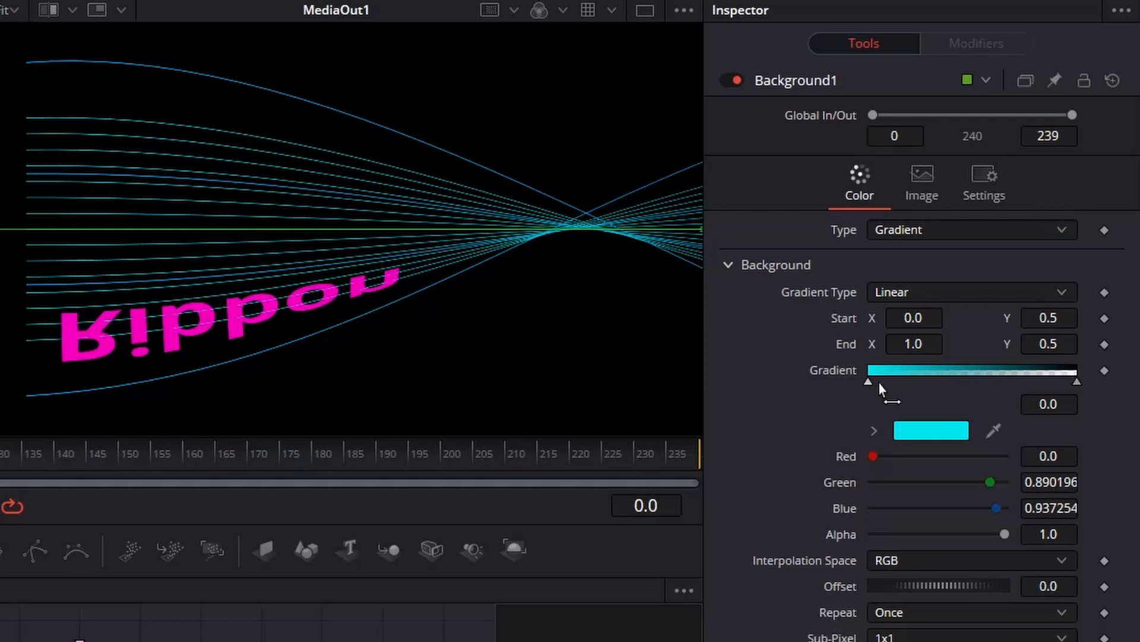
drag(870, 381, 922, 381)
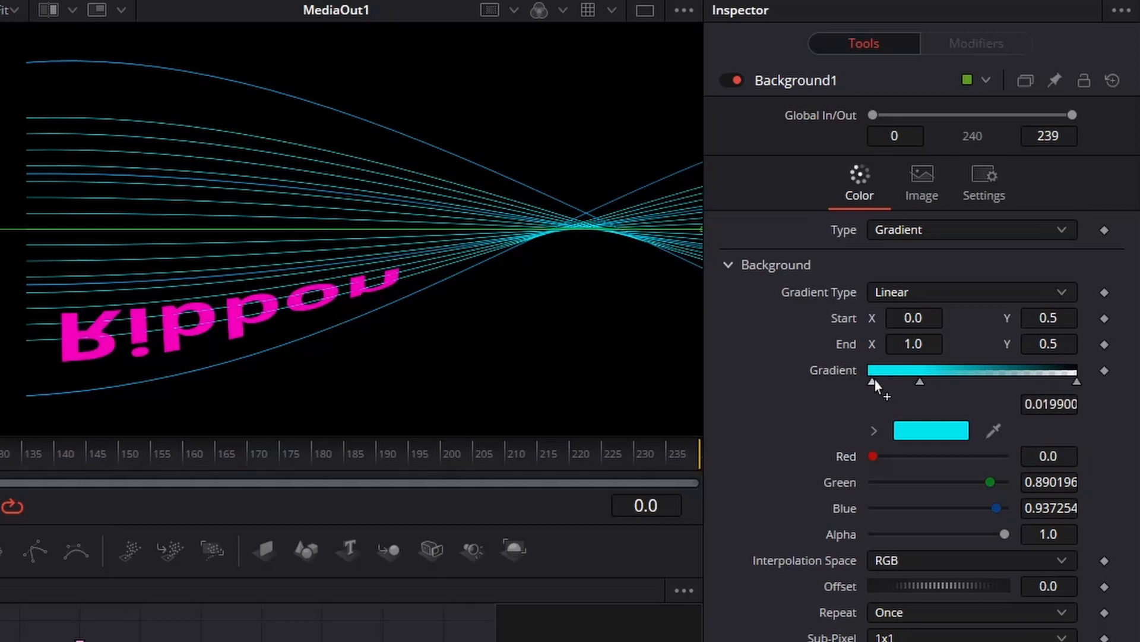
drag(875, 382, 919, 382)
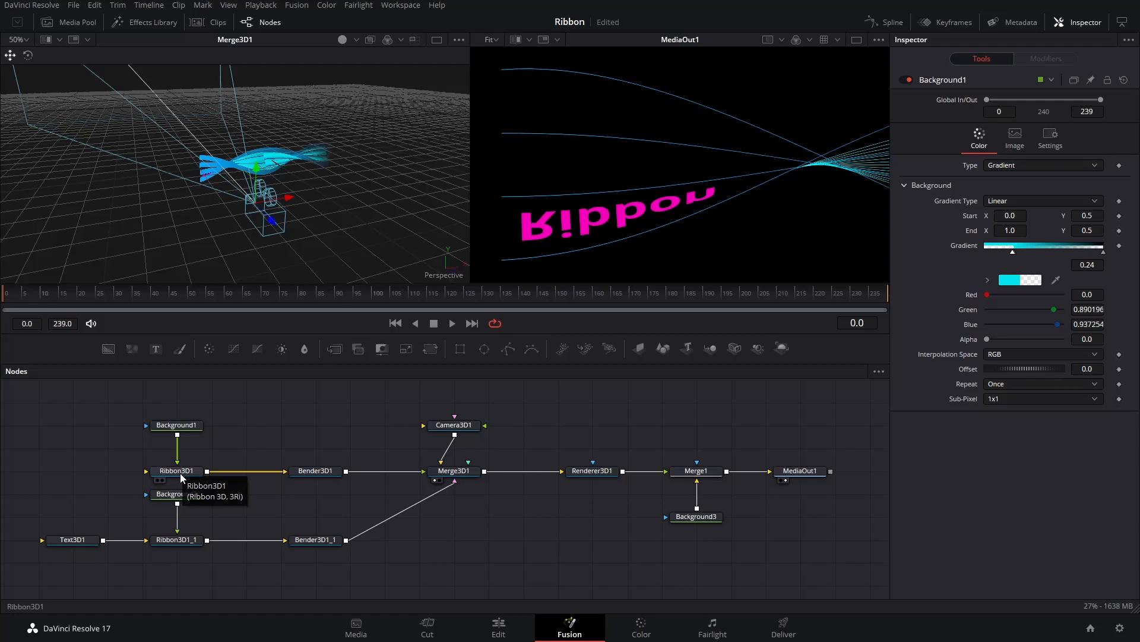
- Keyframe Ribbon3D1's Ribbon Rotation to -1800 at the last frame so the ribbons spin
click(175, 471)
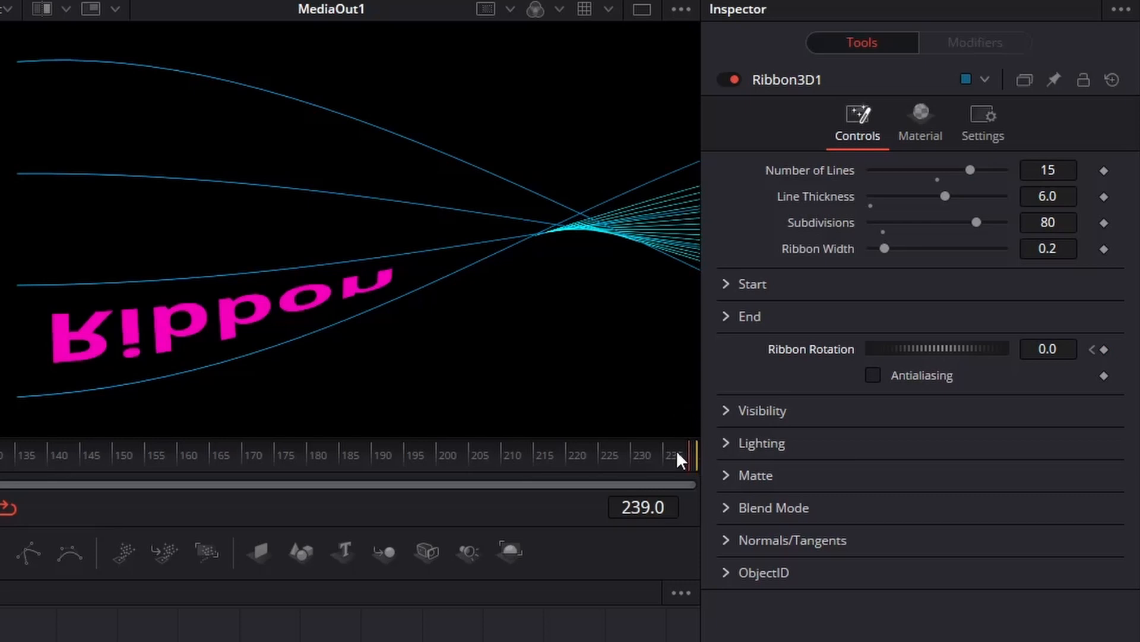
click(1047, 349)
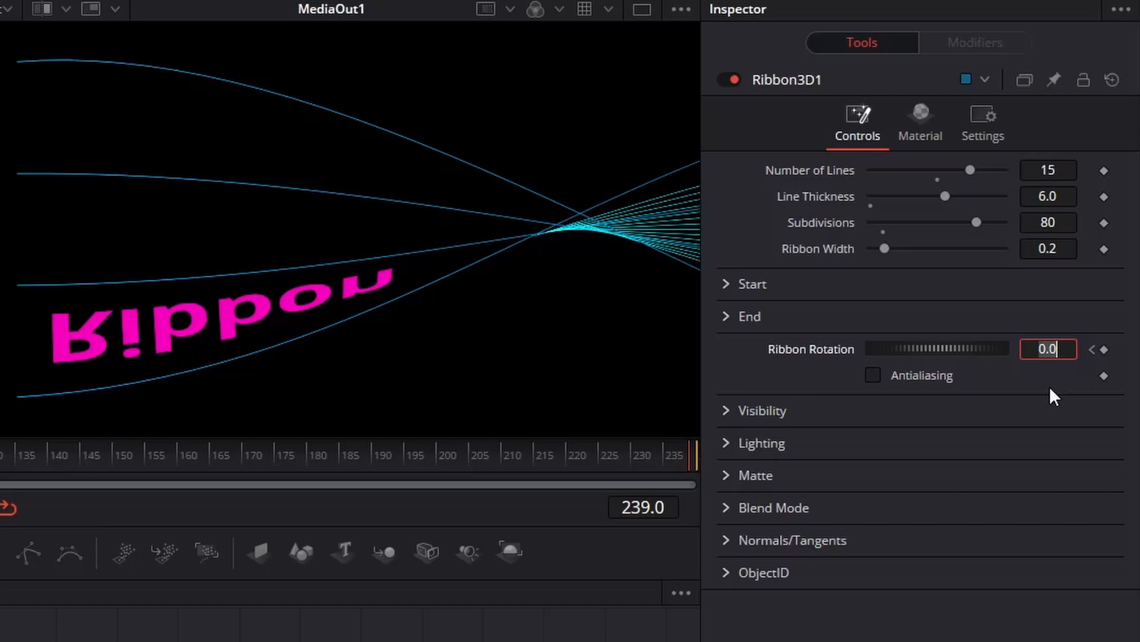
text(-1800)
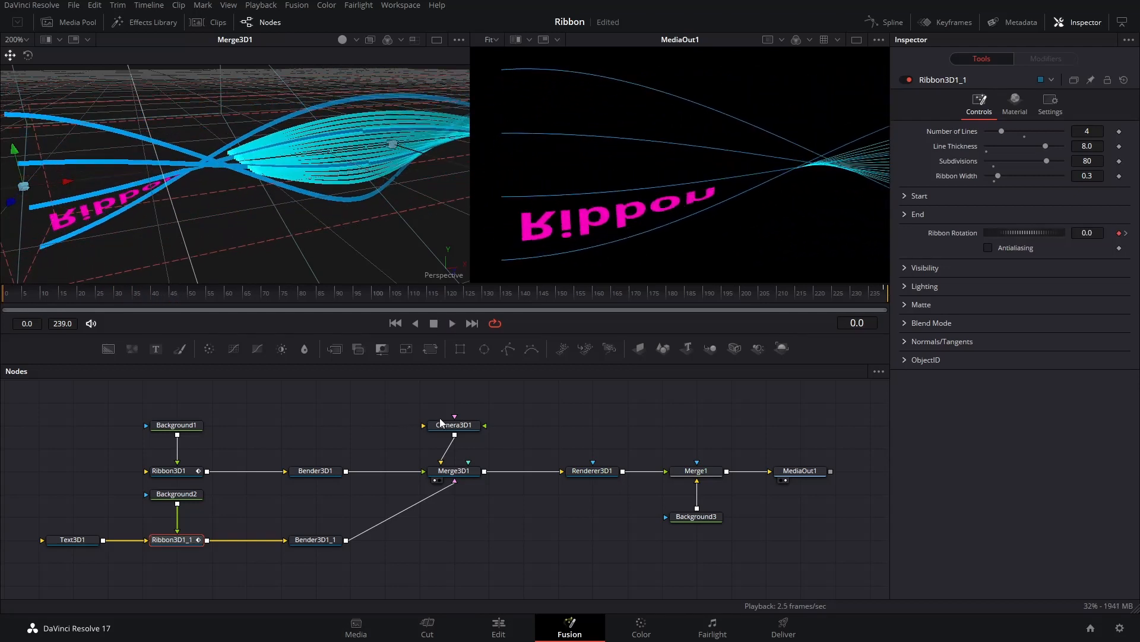
- Keyframe Camera3D1 at frame 205 with Rotation Y 450 and an adjusted Translation X
click(453, 425)
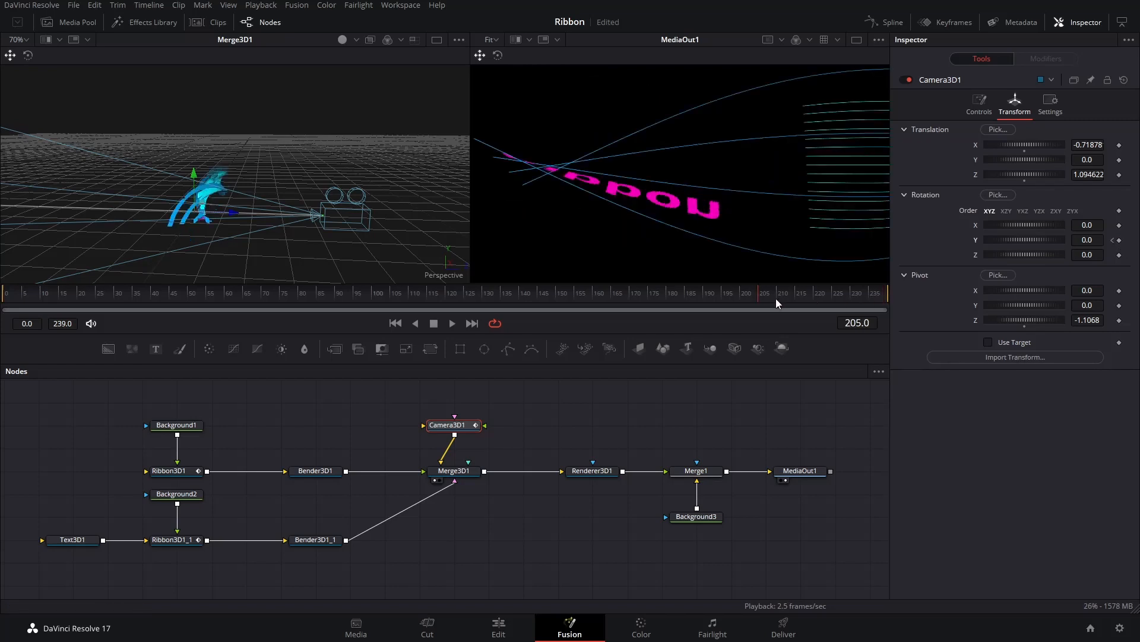
text(450)
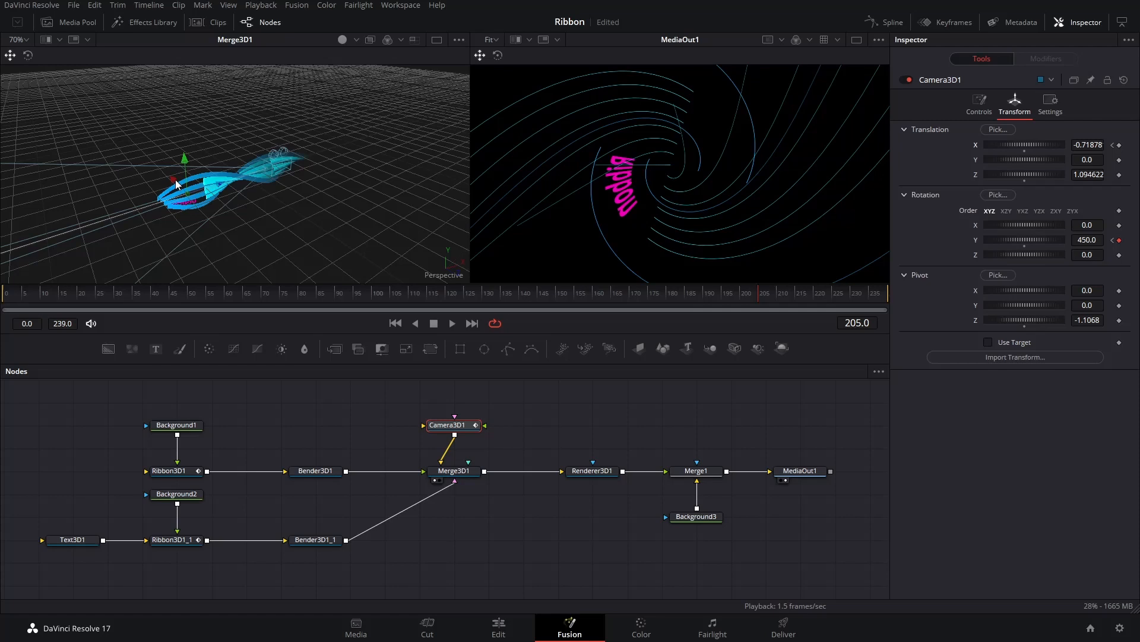
drag(1026, 144, 1053, 144)
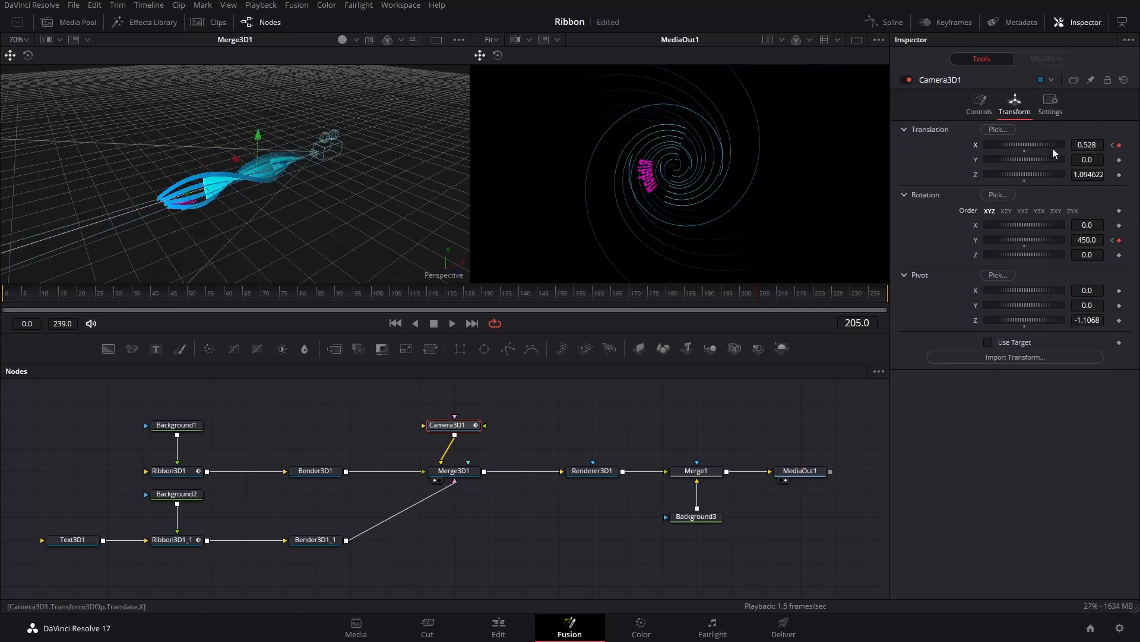
drag(1047, 143, 1026, 144)
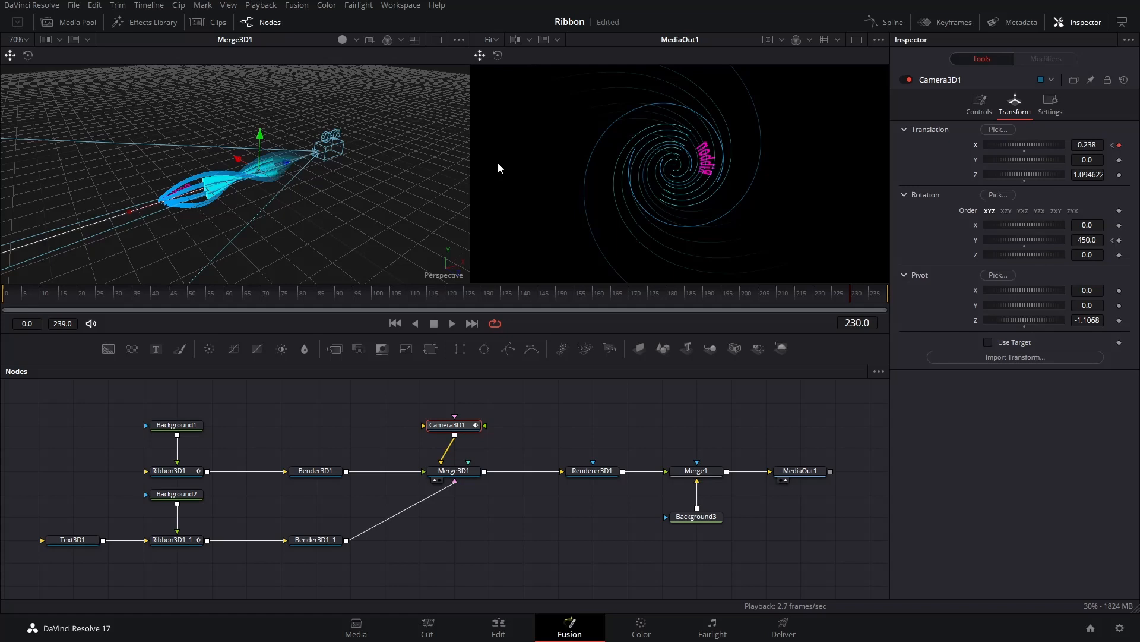
- At the last frame push Camera3D1 Translation X out to 10.0 so the swirl shrinks away
click(884, 294)
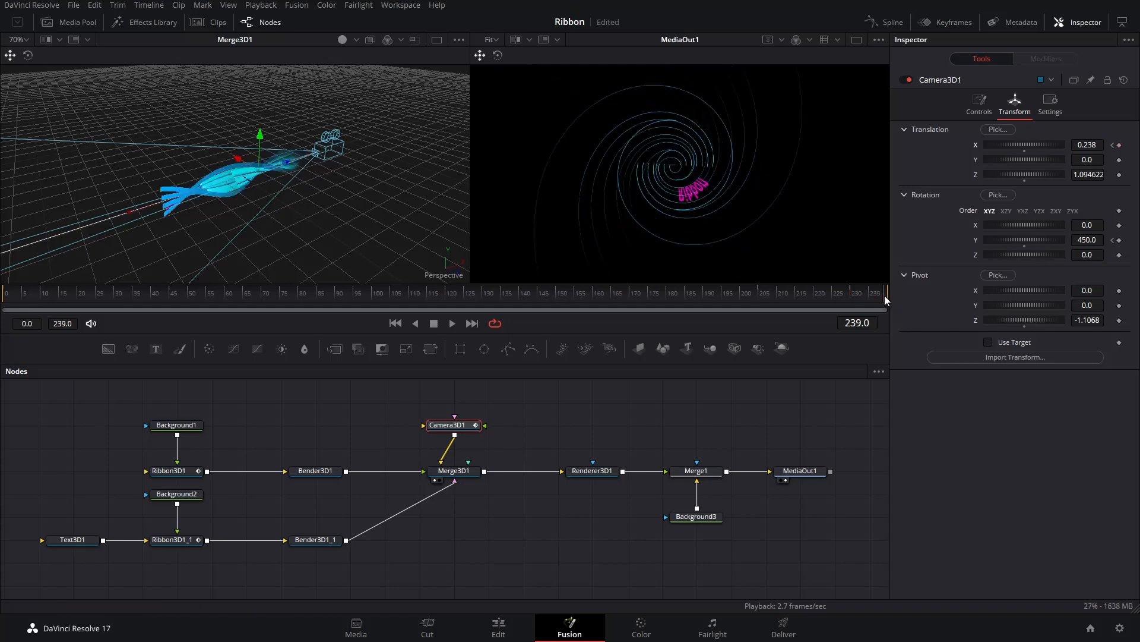
drag(1004, 144, 1062, 144)
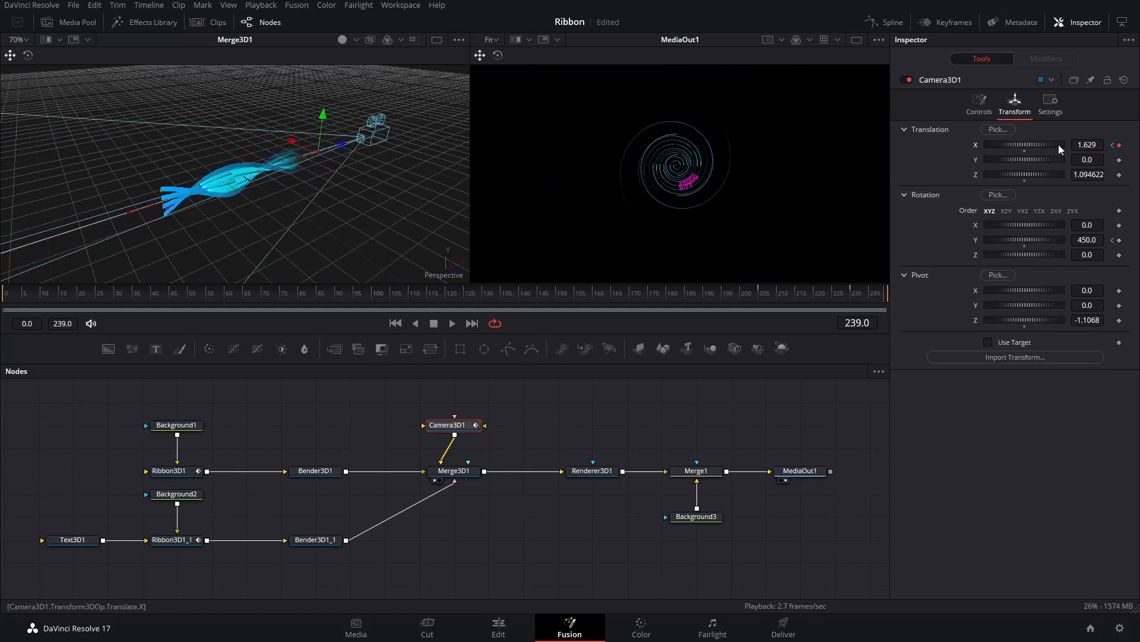
drag(1003, 145, 1047, 145)
text(10)
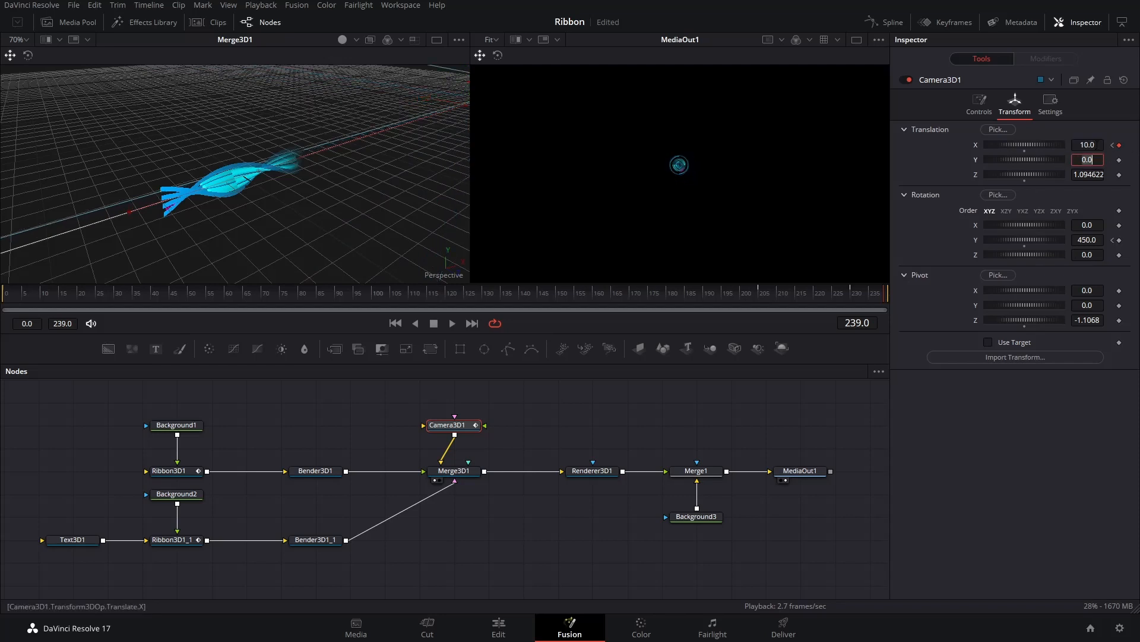
click(1088, 144)
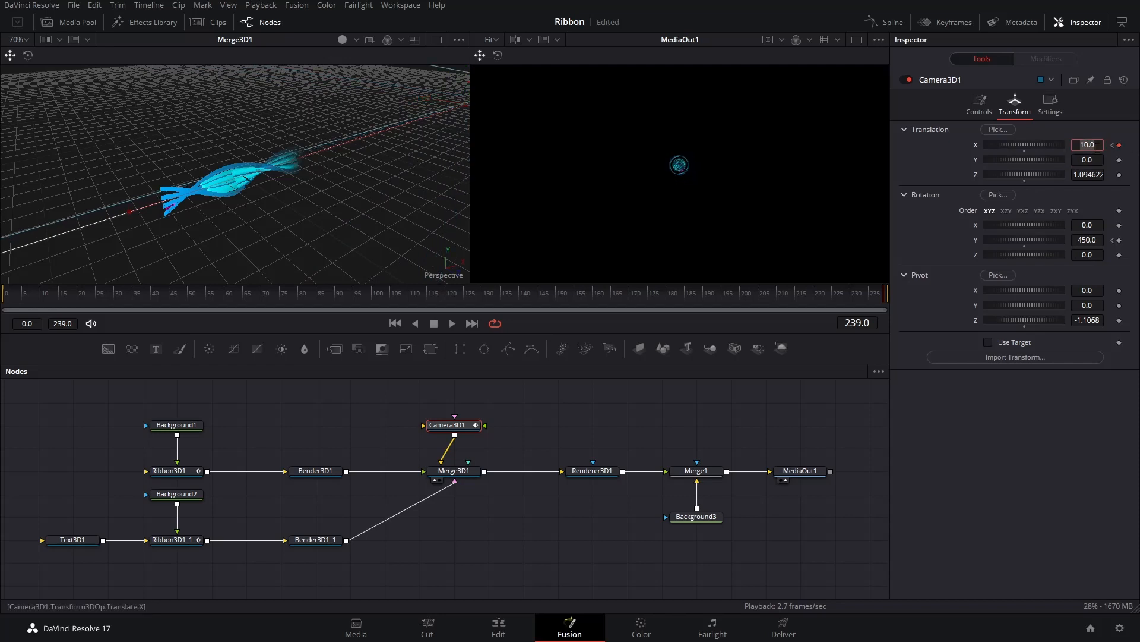
click(72, 539)
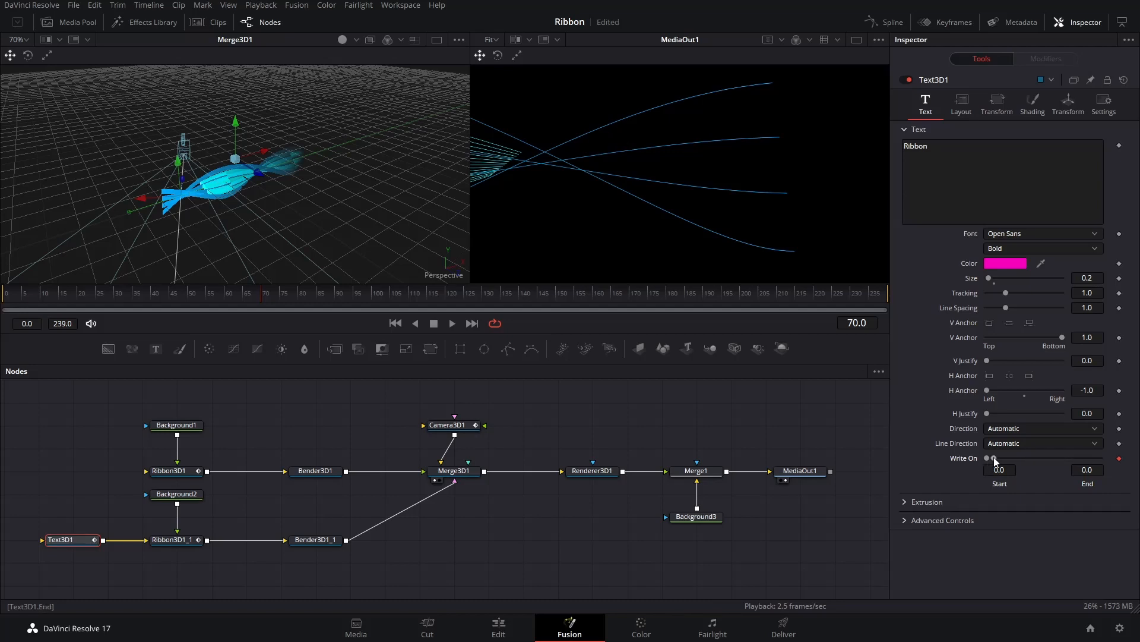
- Keyframe Text3D1 Write On Start at 1.0, bring it back around frame 80, and preview the reveal
drag(994, 458, 1101, 458)
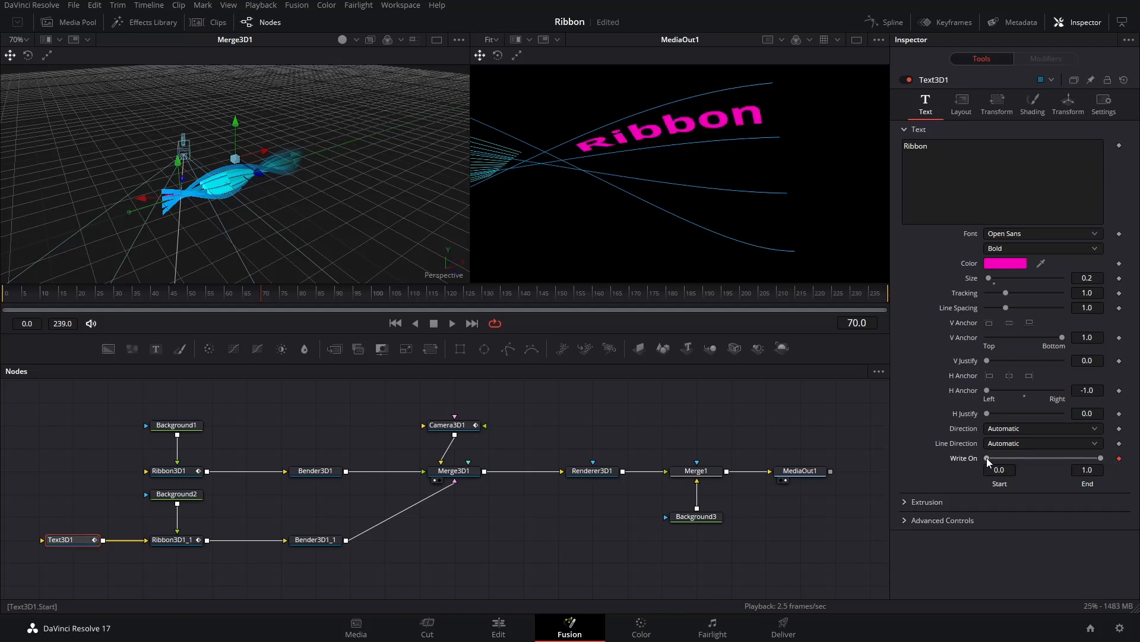
drag(989, 457, 1102, 457)
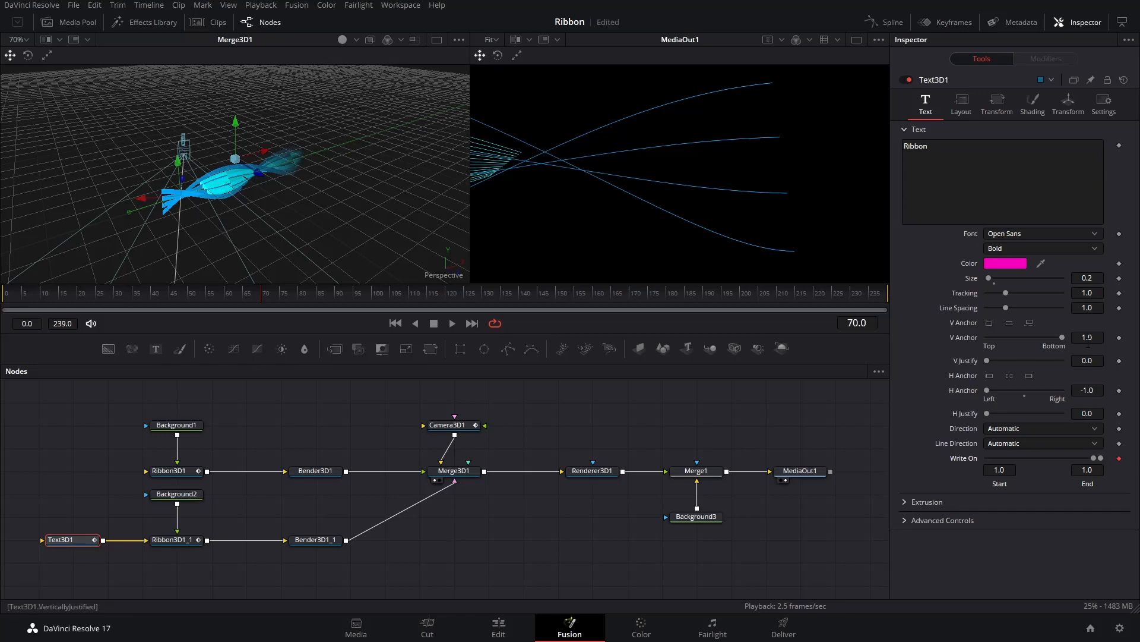
click(302, 298)
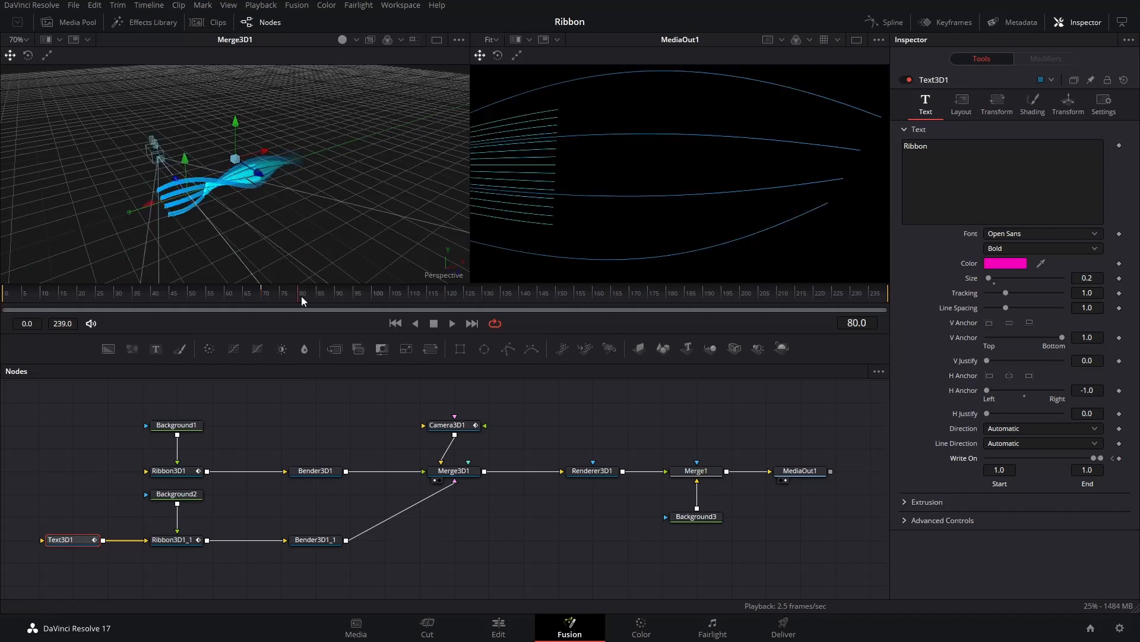
drag(1098, 458, 1059, 458)
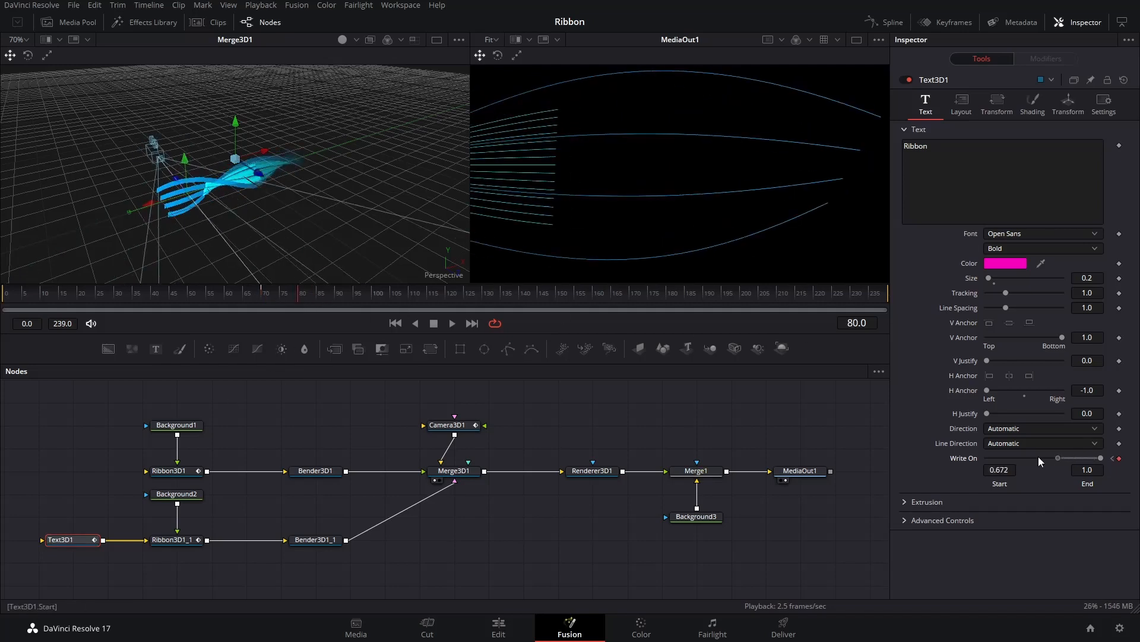
click(451, 323)
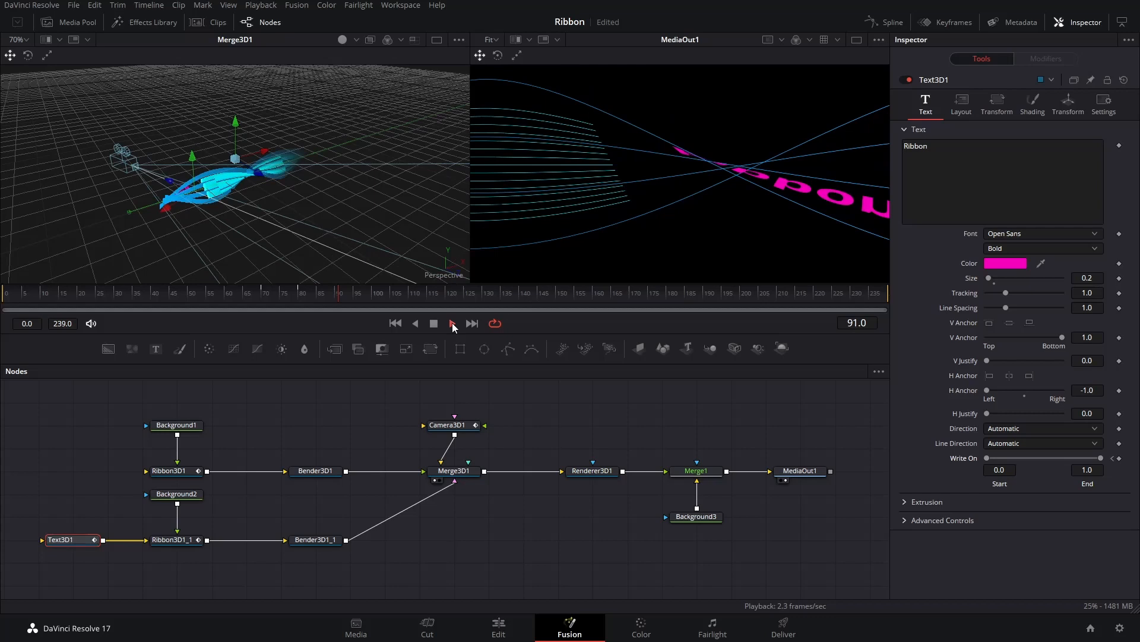
click(450, 323)
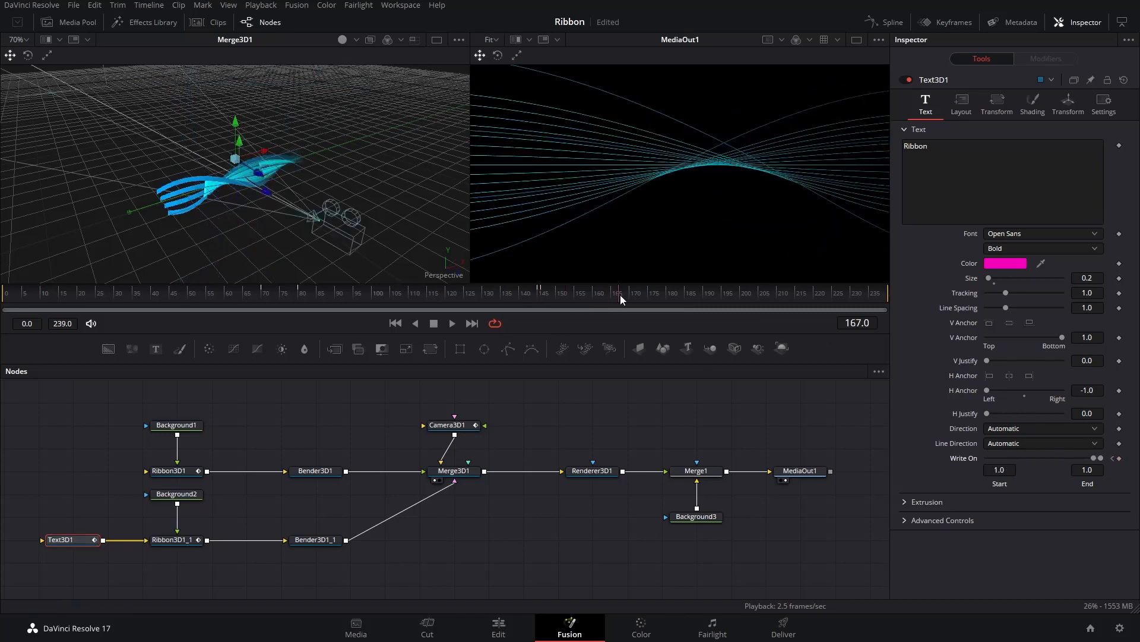
click(762, 293)
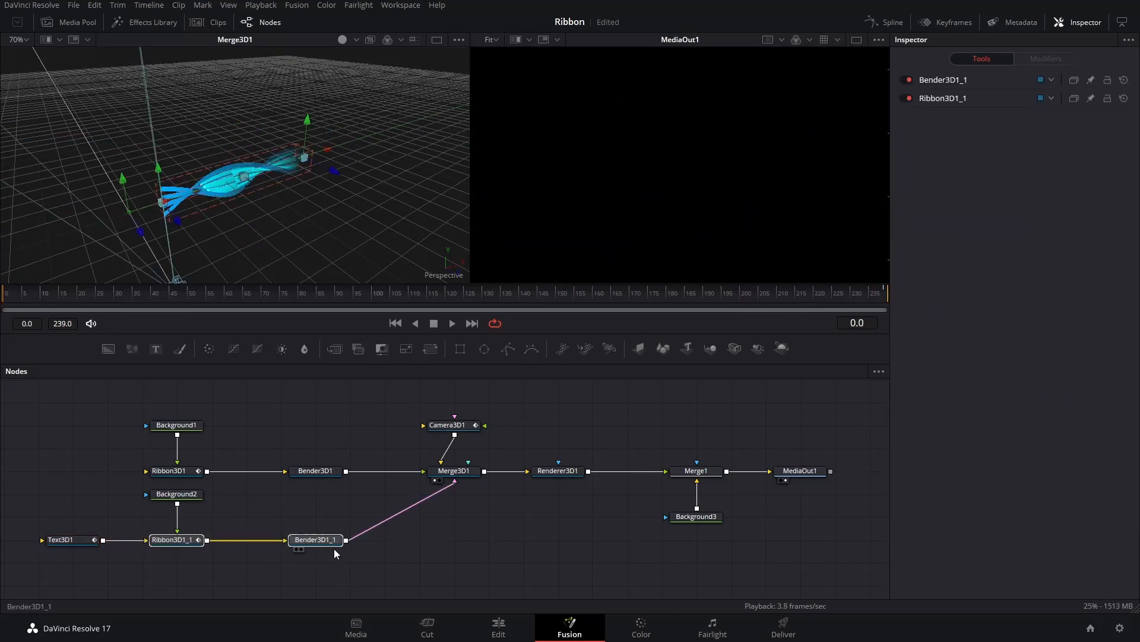
- Copy the second Ribbon3D/Bender3D pair and feed the duplicate branch into Merge3D1
right_click(336, 553)
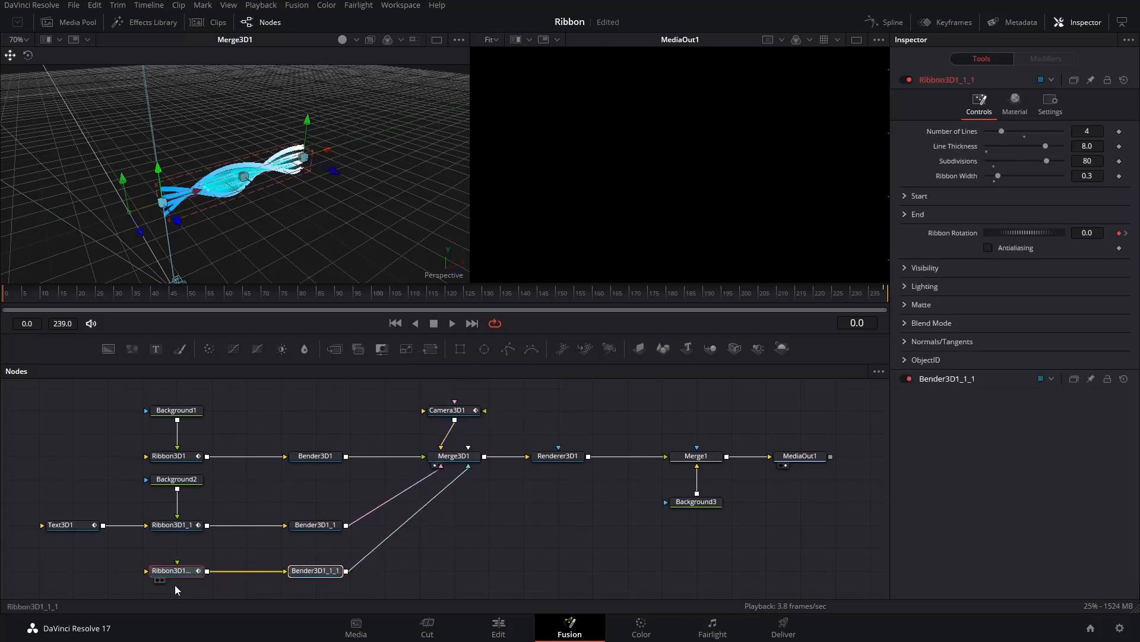
click(924, 266)
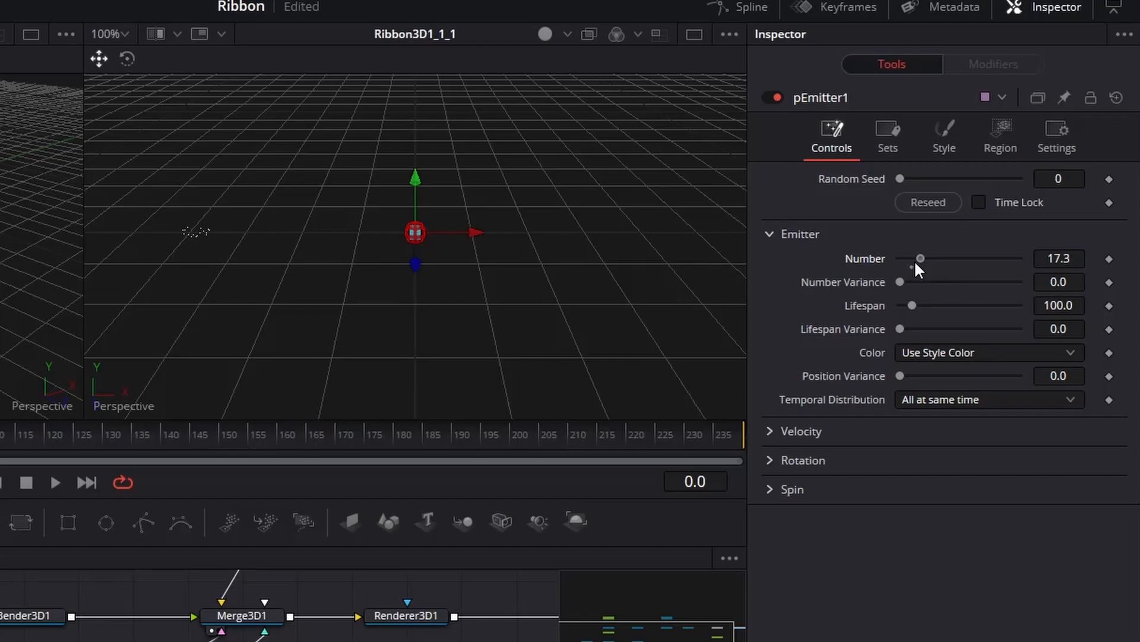
- Tune pEmitter1: Number 2.4, Velocity 0.614, Style Size 0.005, Region Sphere Size 1.0
drag(920, 259, 904, 258)
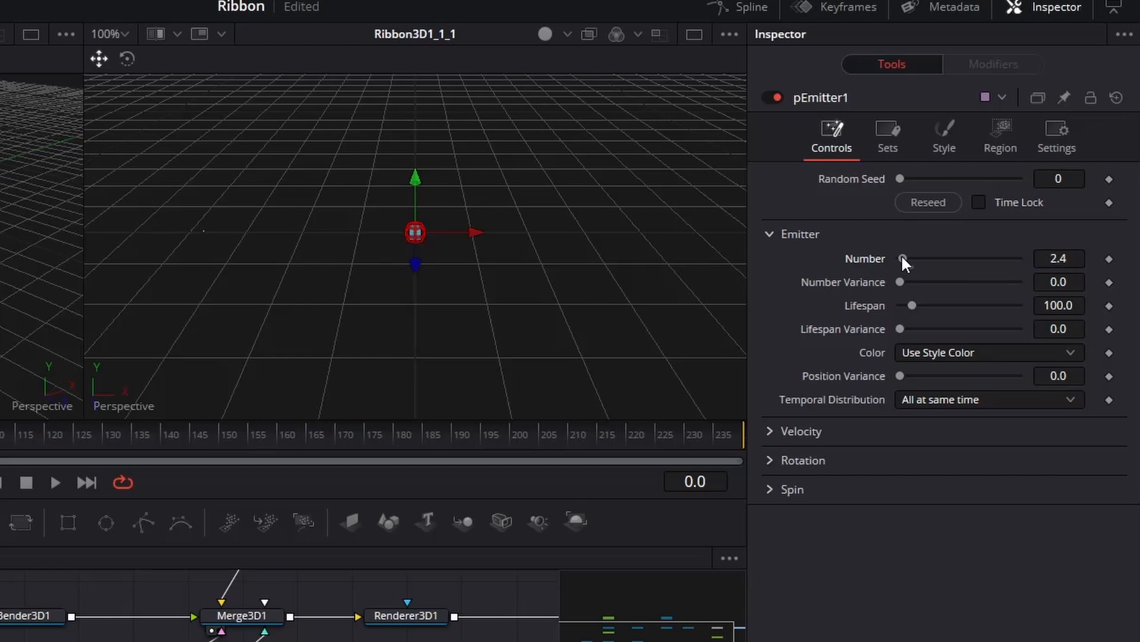
click(797, 431)
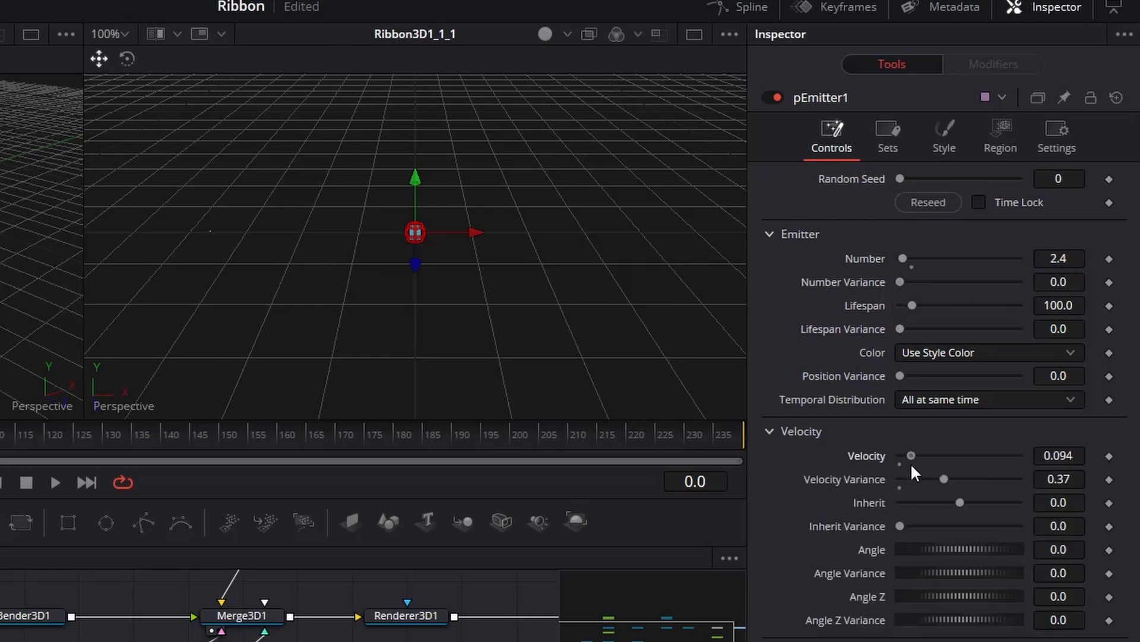
drag(910, 455, 974, 455)
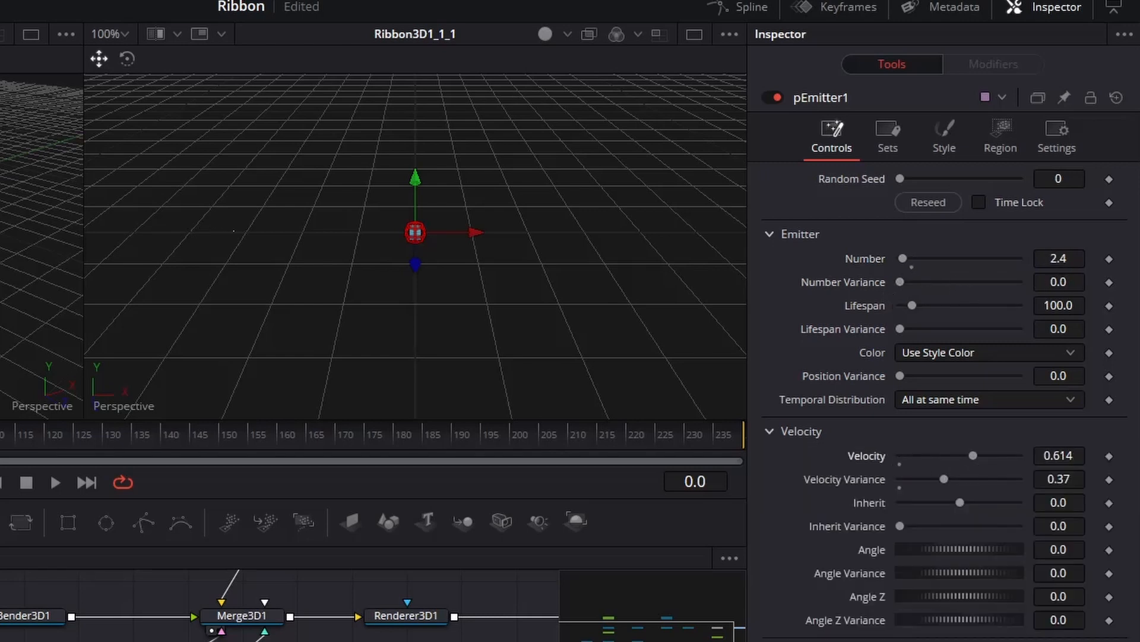
click(944, 135)
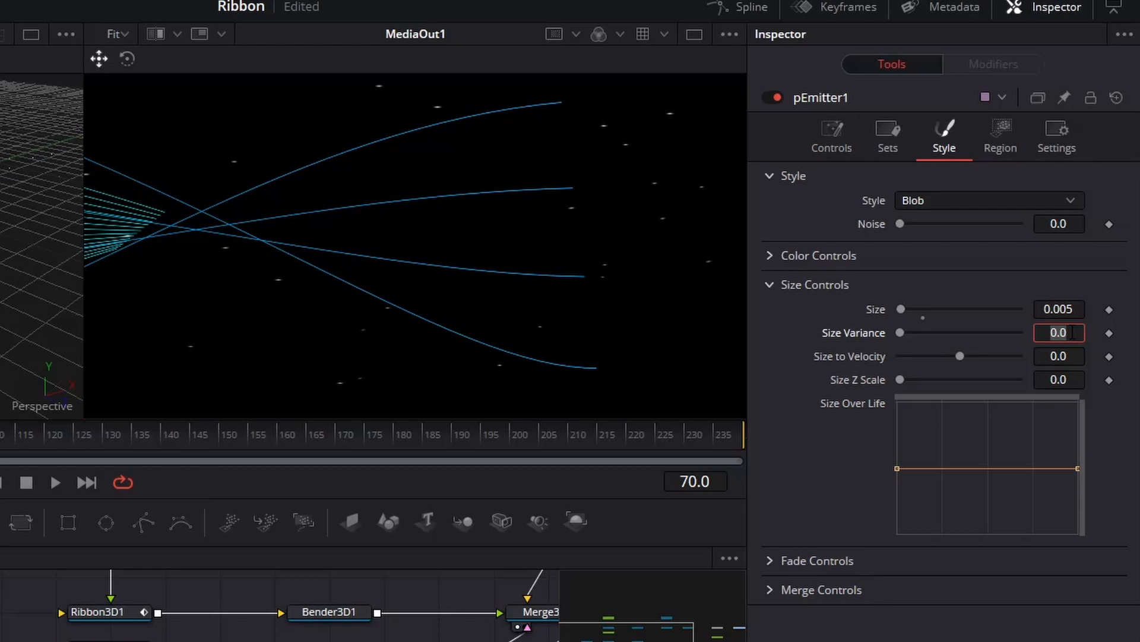
click(1000, 136)
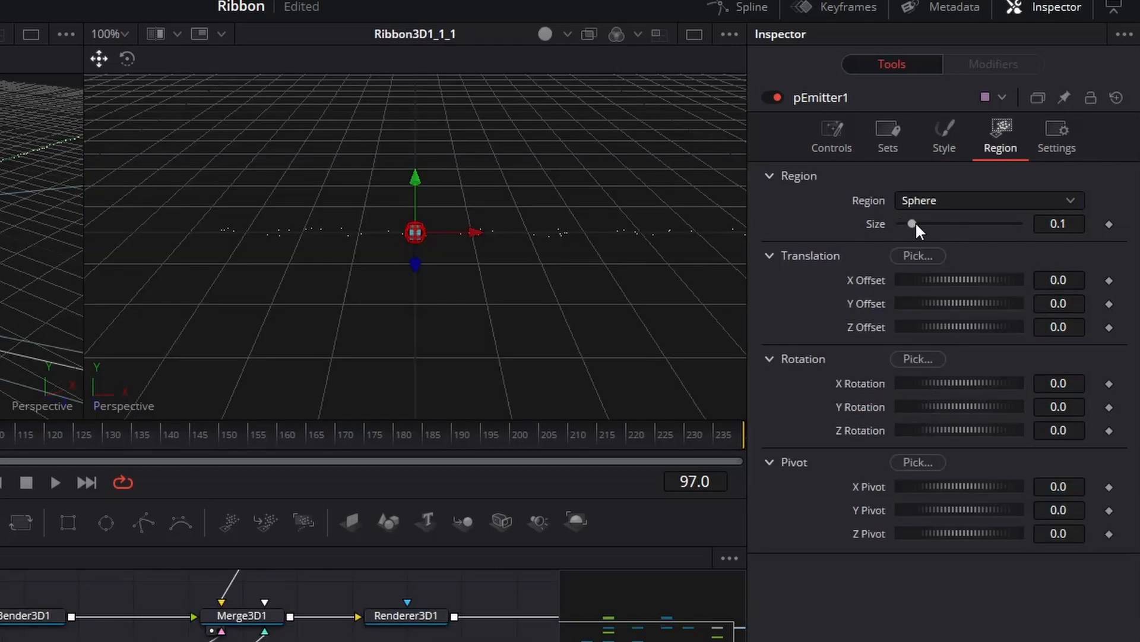
drag(914, 223, 1007, 223)
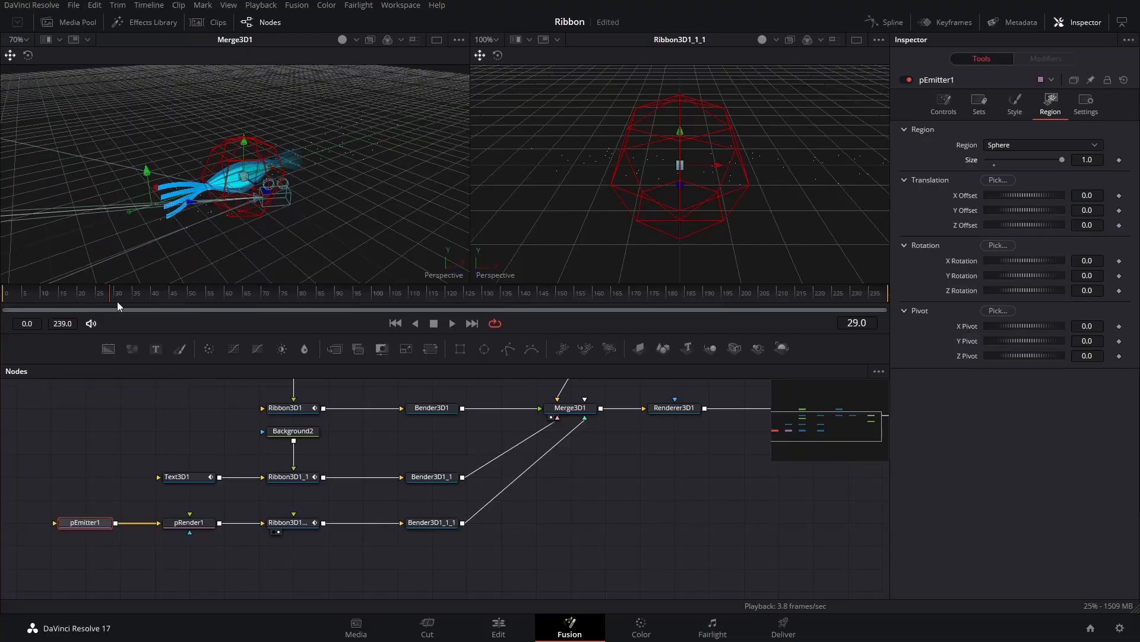
click(379, 292)
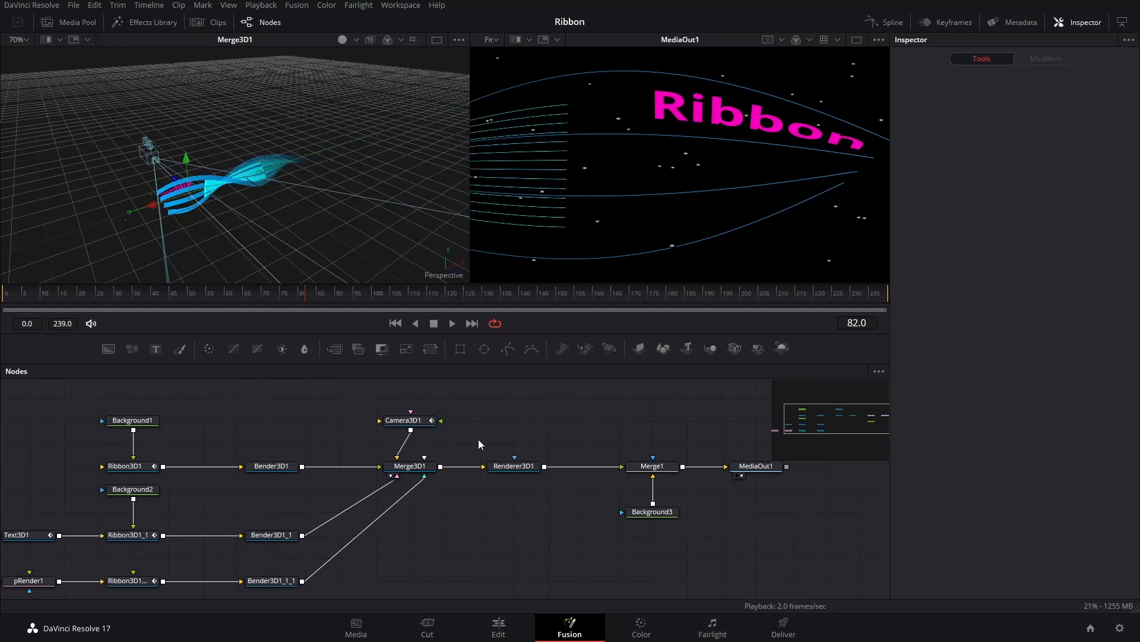
- Insert Glow1 after Renderer3D1 with Glow Size 21.3 and Glow 0.85
click(513, 466)
text(g)
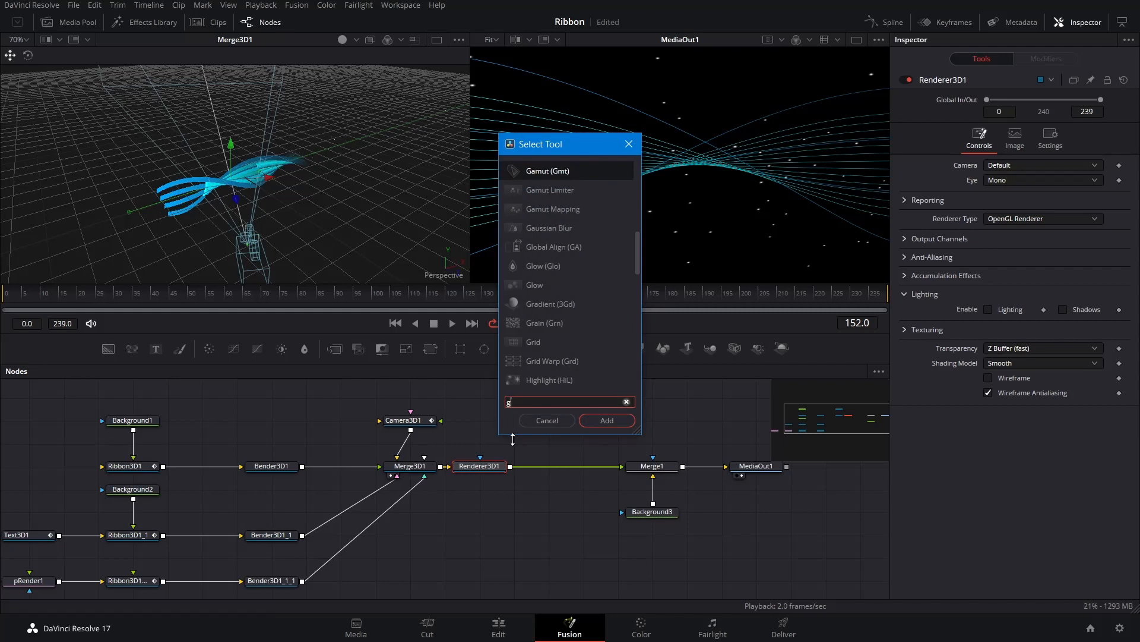
click(605, 420)
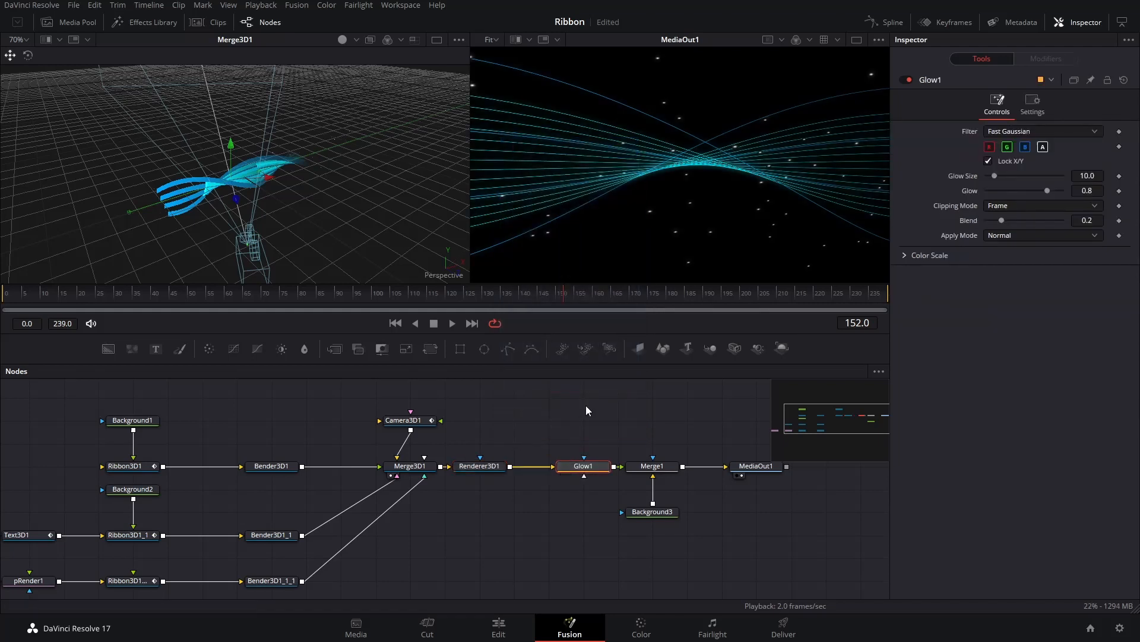
drag(1004, 176, 1031, 175)
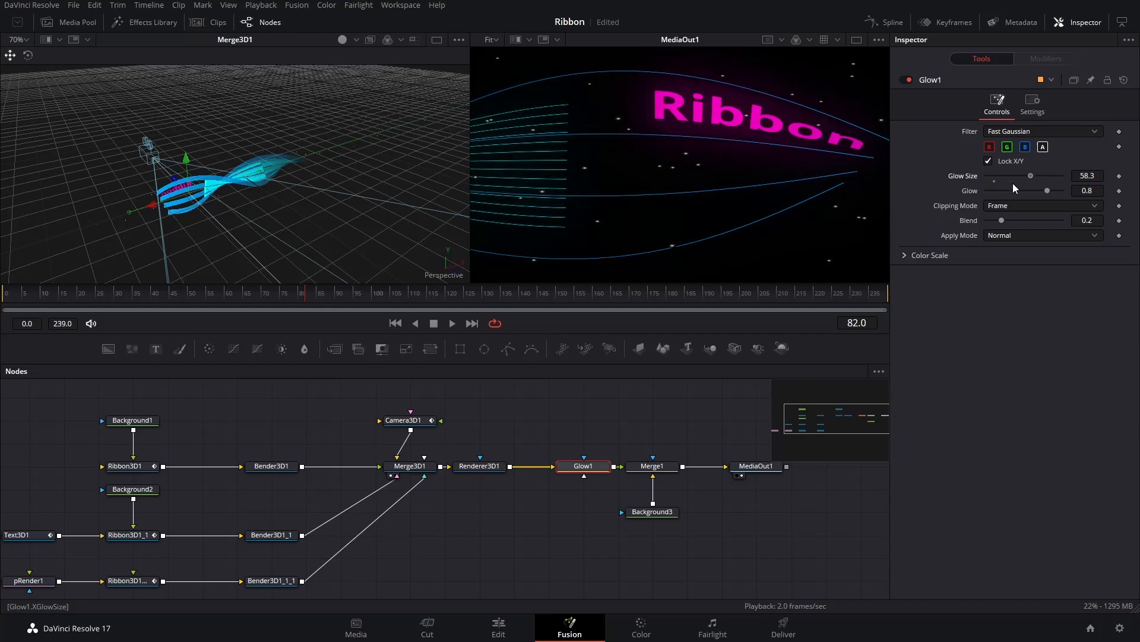
drag(1030, 176, 995, 175)
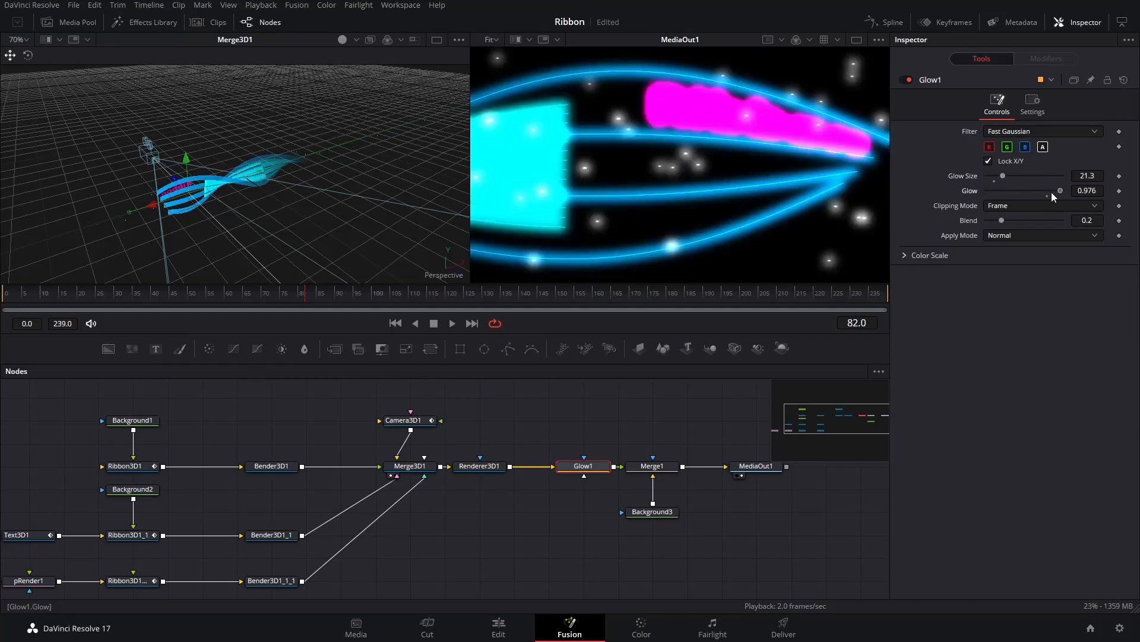
drag(1059, 191, 1050, 191)
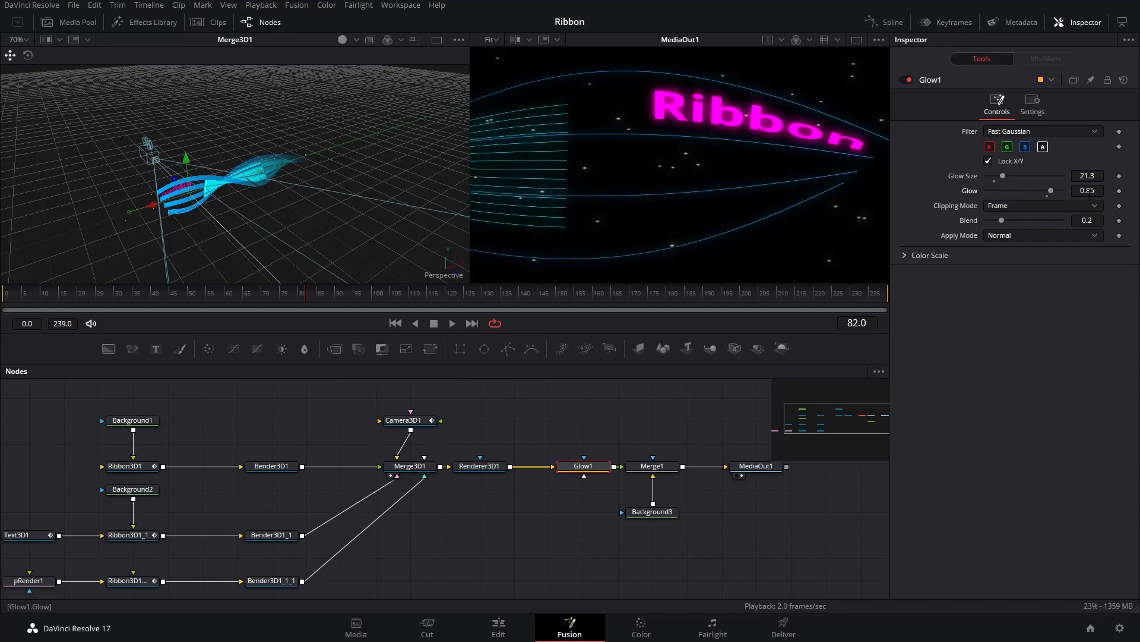
drag(1001, 220, 1007, 220)
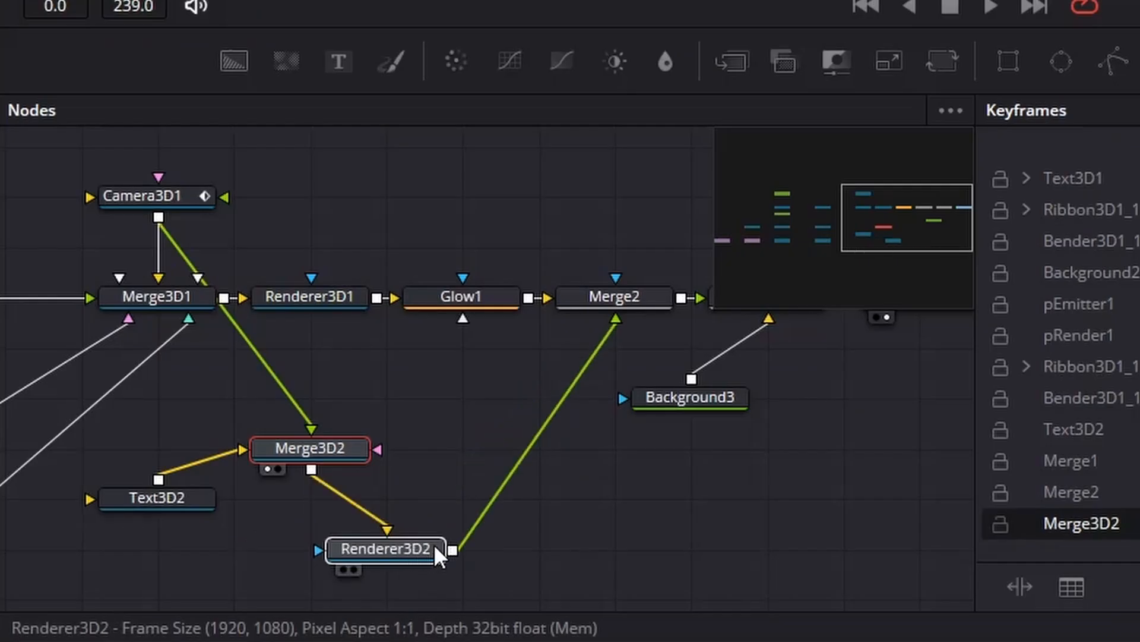
- Lay out the Text3D2–Merge3D2–Renderer3D2 branch, share Camera3D1, and set its text to Ribbon3D
drag(386, 549, 538, 197)
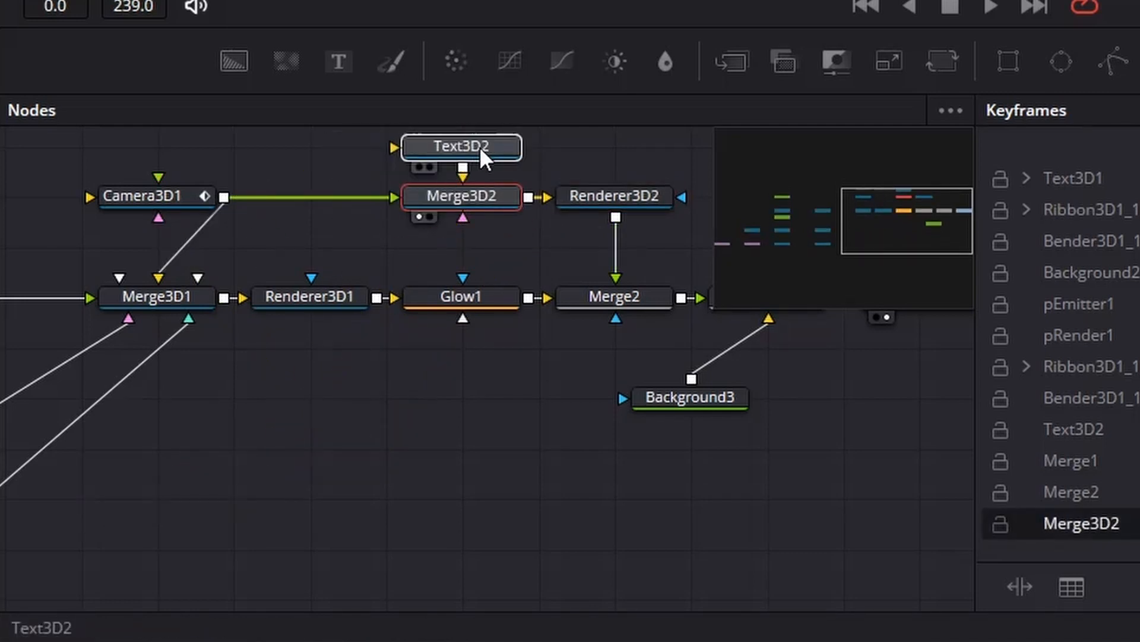
click(459, 146)
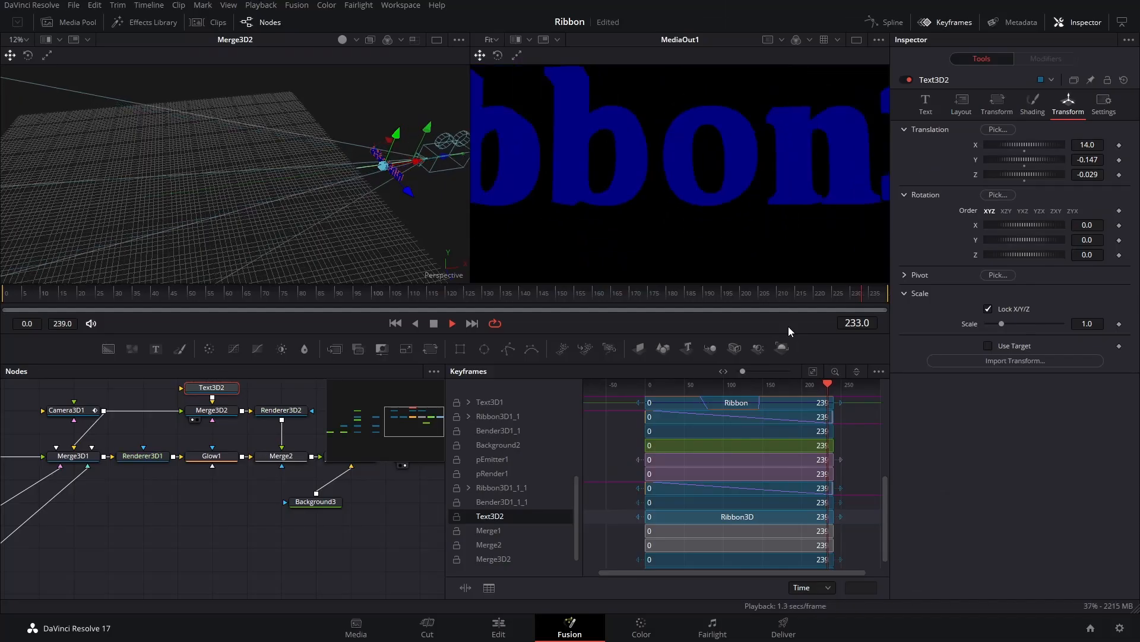
click(450, 323)
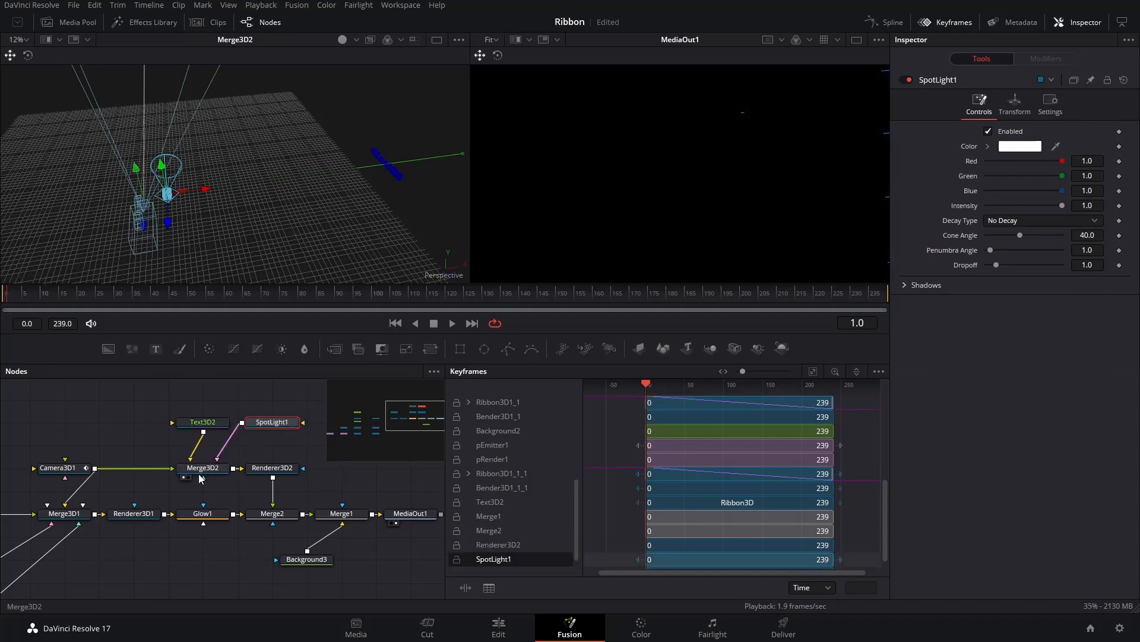
- Position SpotLight1 on Merge3D2 at Translation X about 17.4, beyond the Ribbon3D text
click(202, 422)
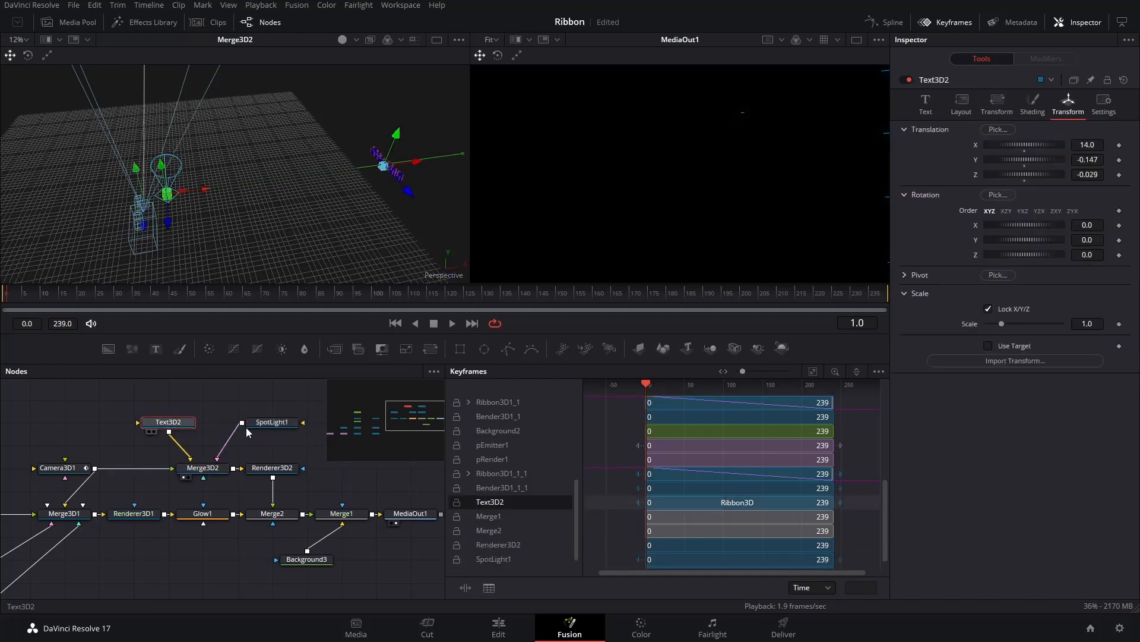
click(271, 422)
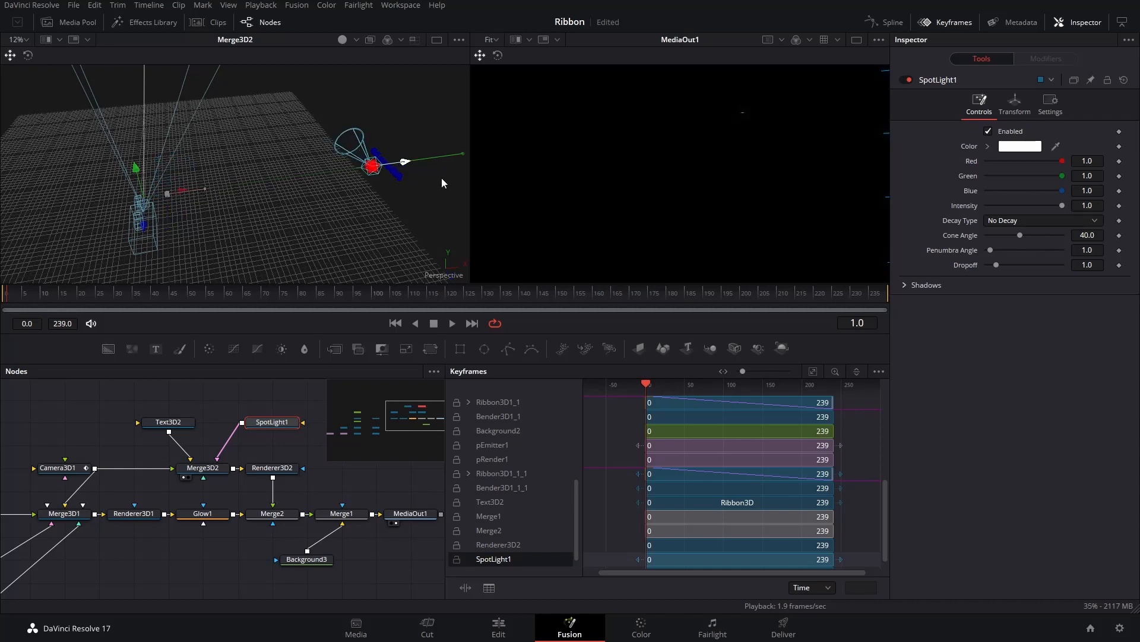
click(1014, 106)
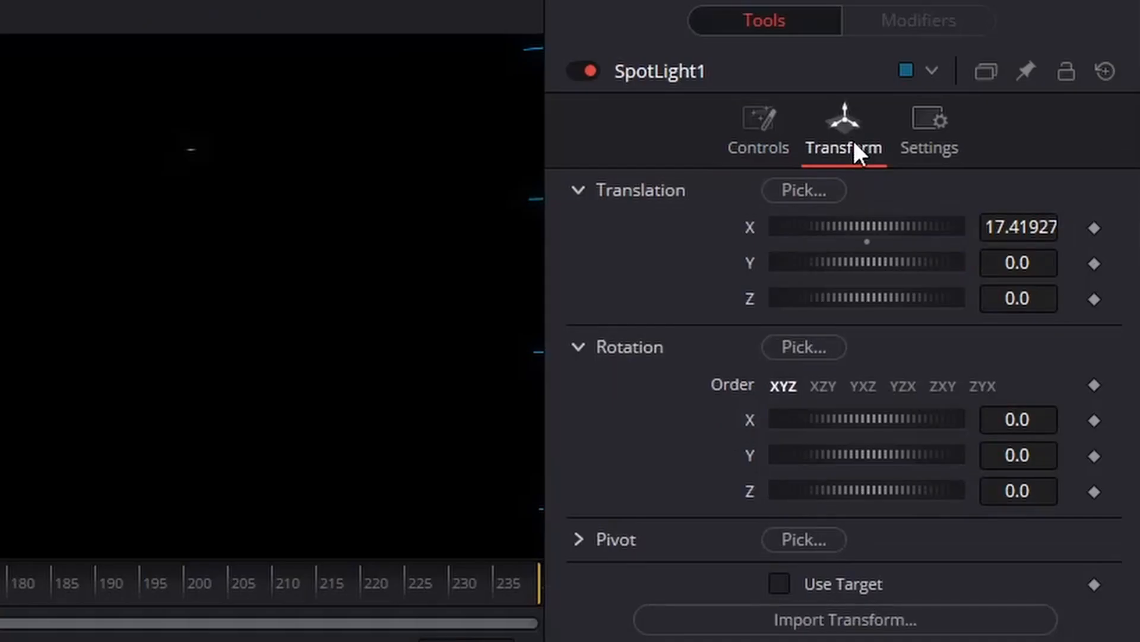
mouse_move(880, 467)
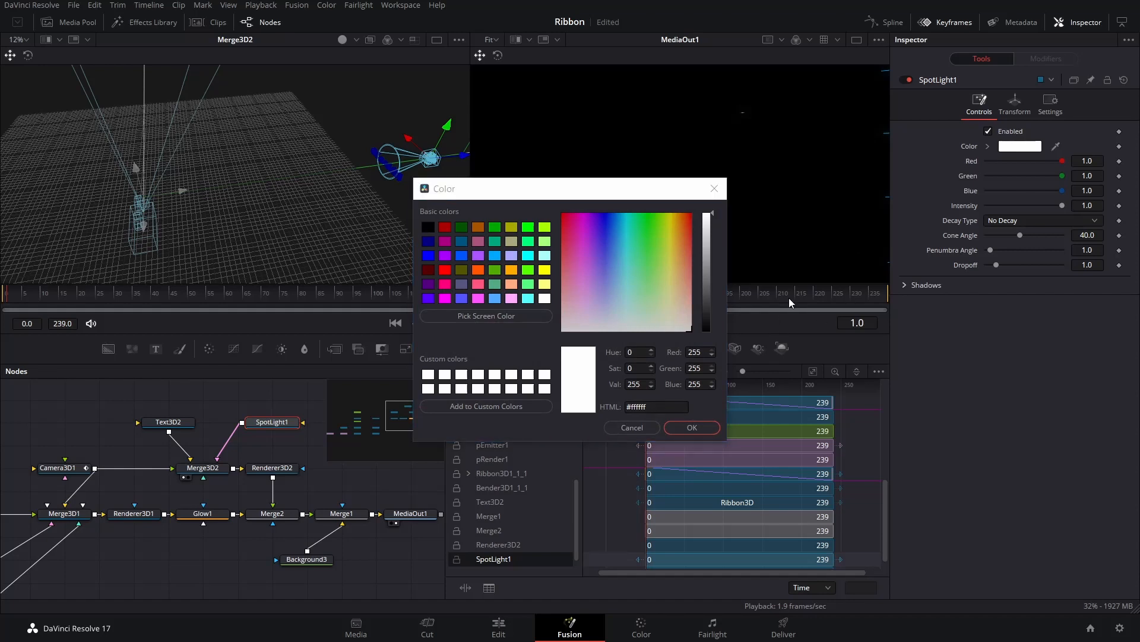
click(690, 427)
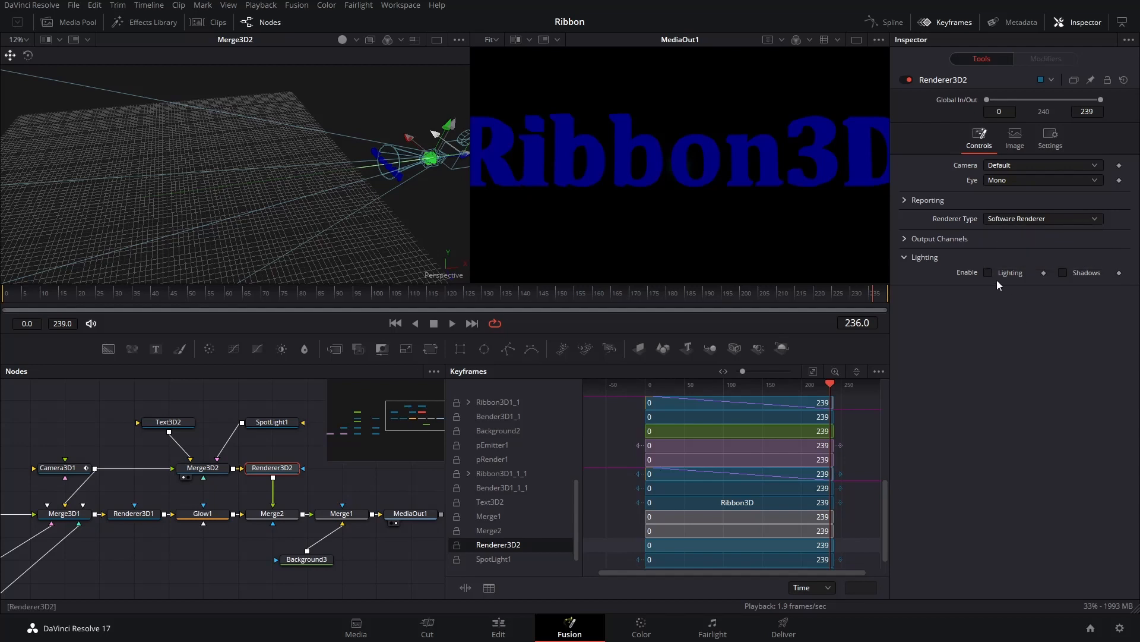
- Enable Lighting on Renderer3D2, rotate SpotLight1 Y to 86.1, and set Text3D2 word rotation X -10, Y 90
click(988, 272)
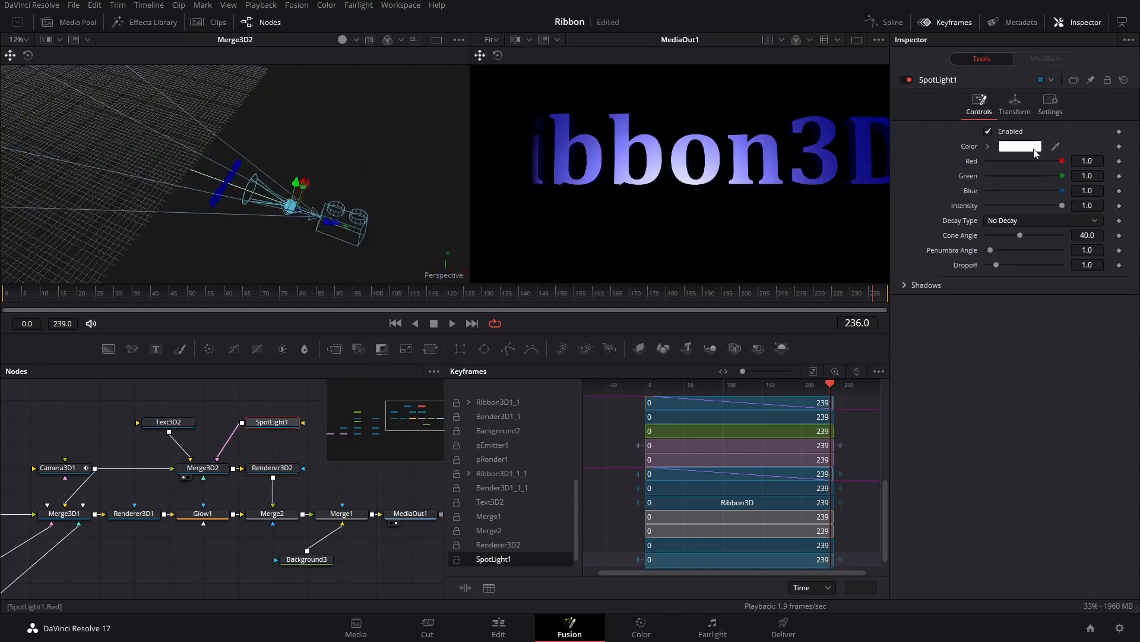
click(1014, 103)
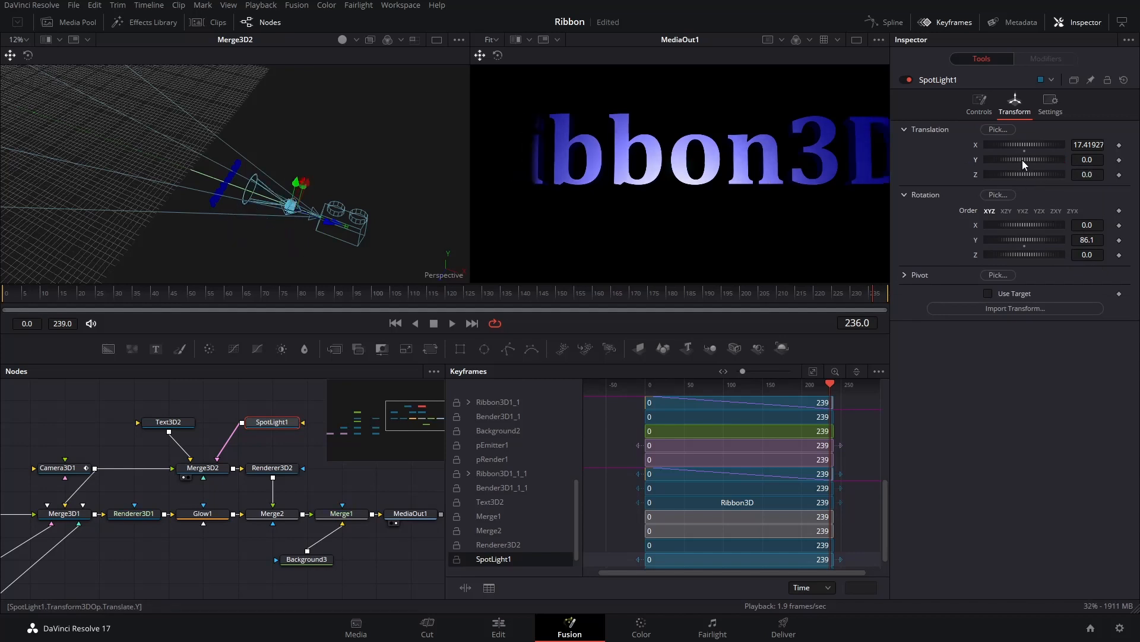
drag(1018, 145, 1029, 145)
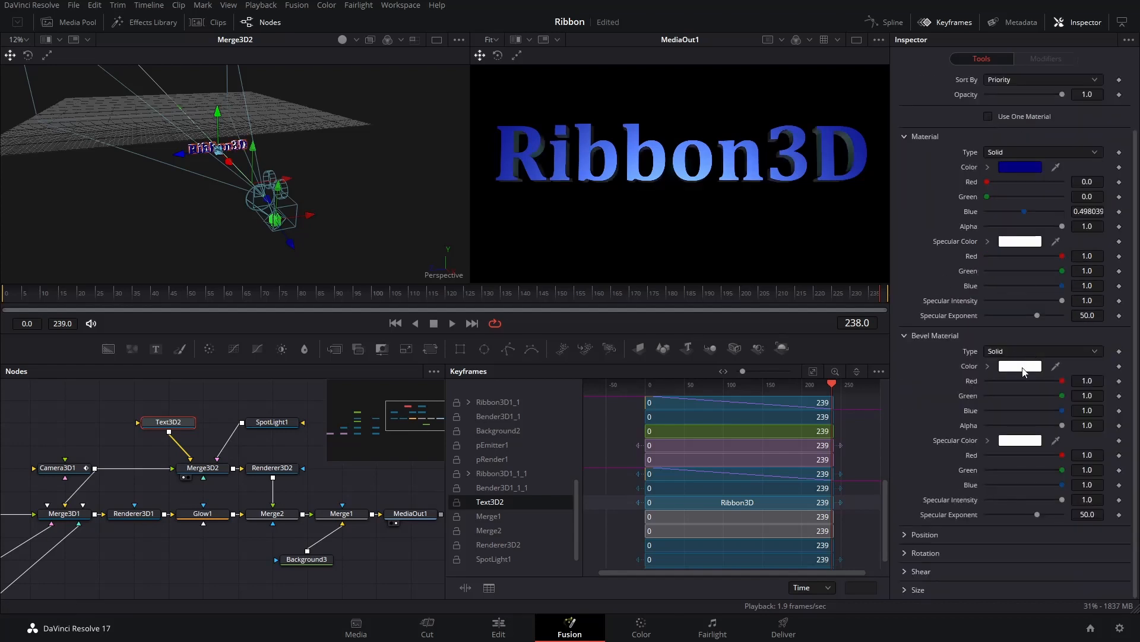
click(857, 298)
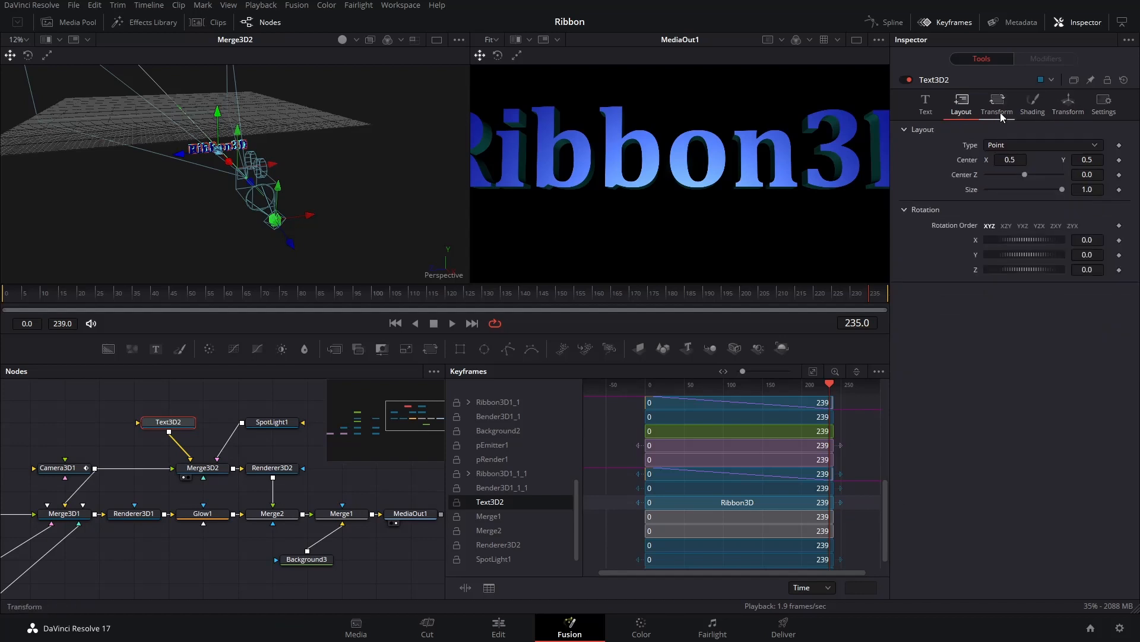
click(997, 104)
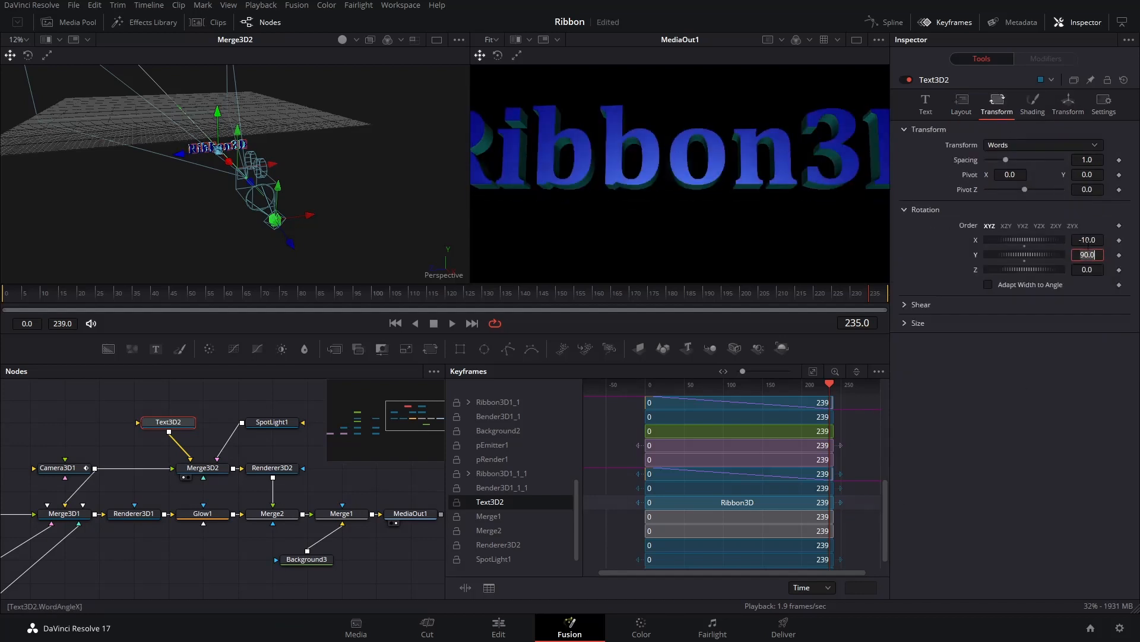